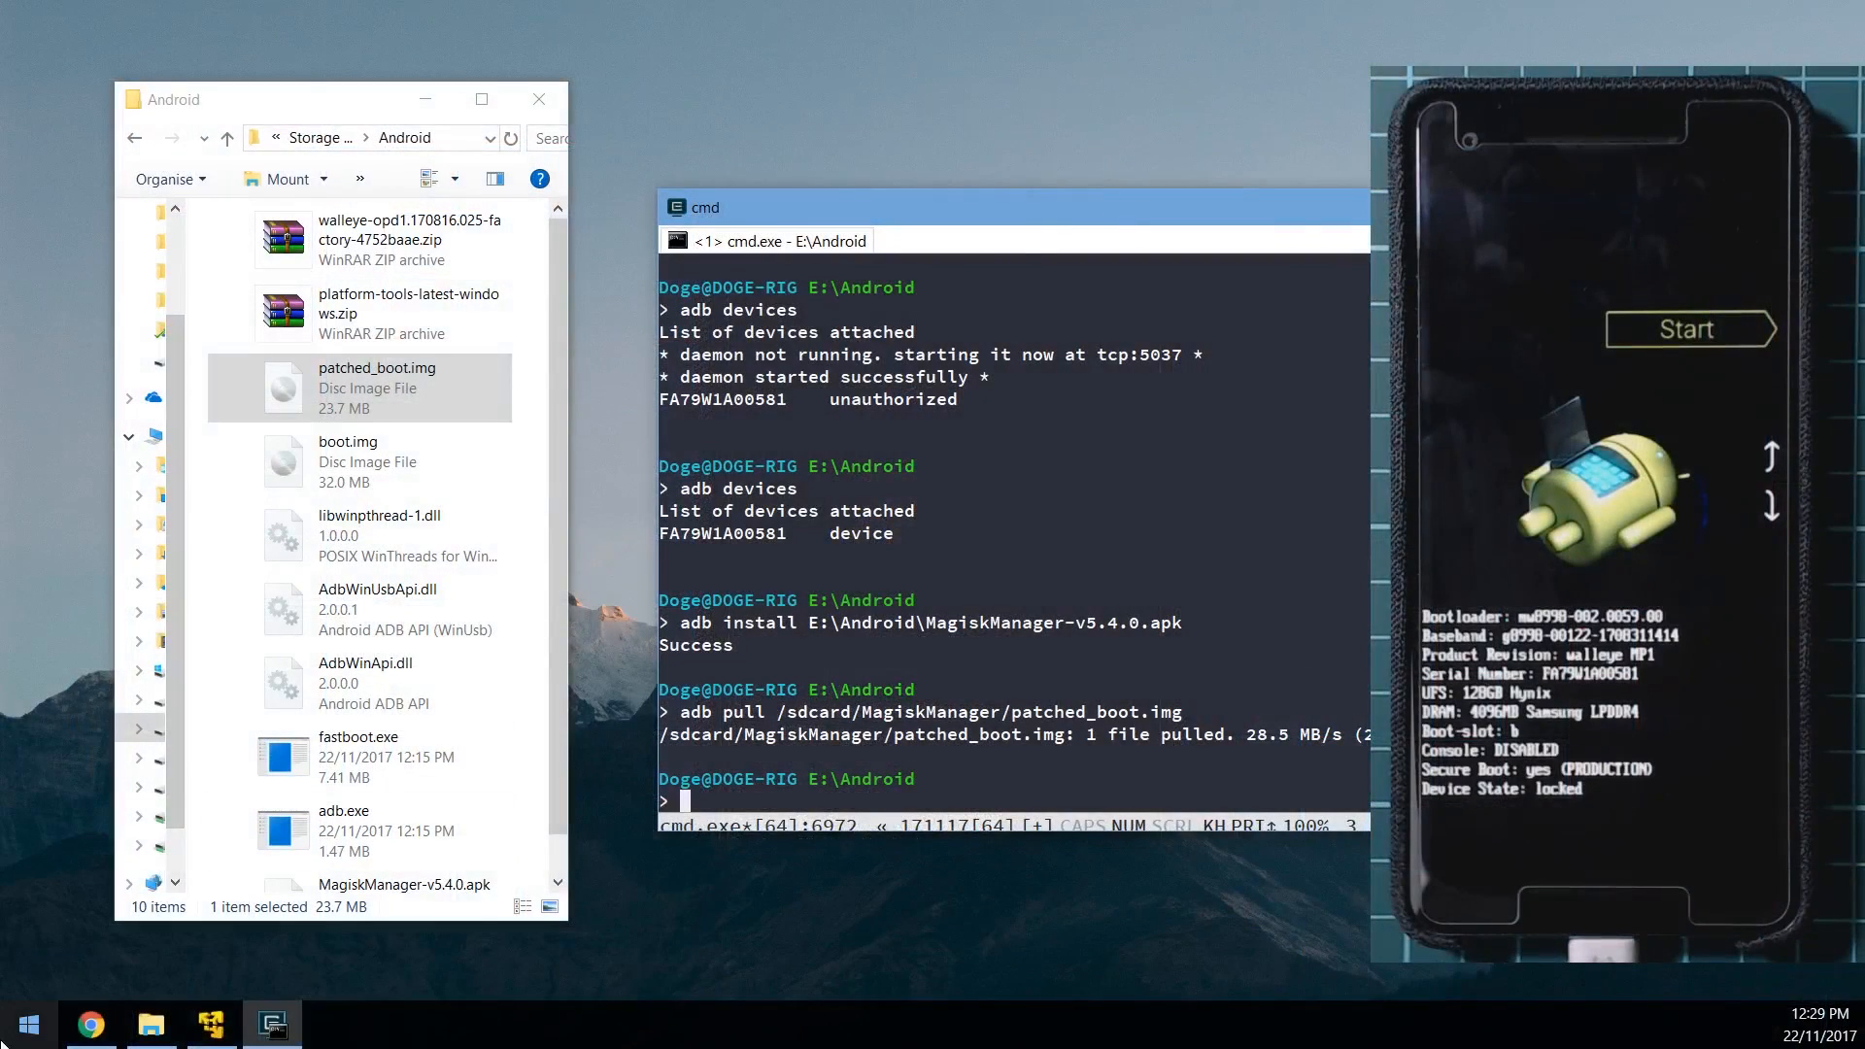
Step: Run 'fastboot devices' to list the phone's serial, then enlarge the terminal window
right_click(26, 1023)
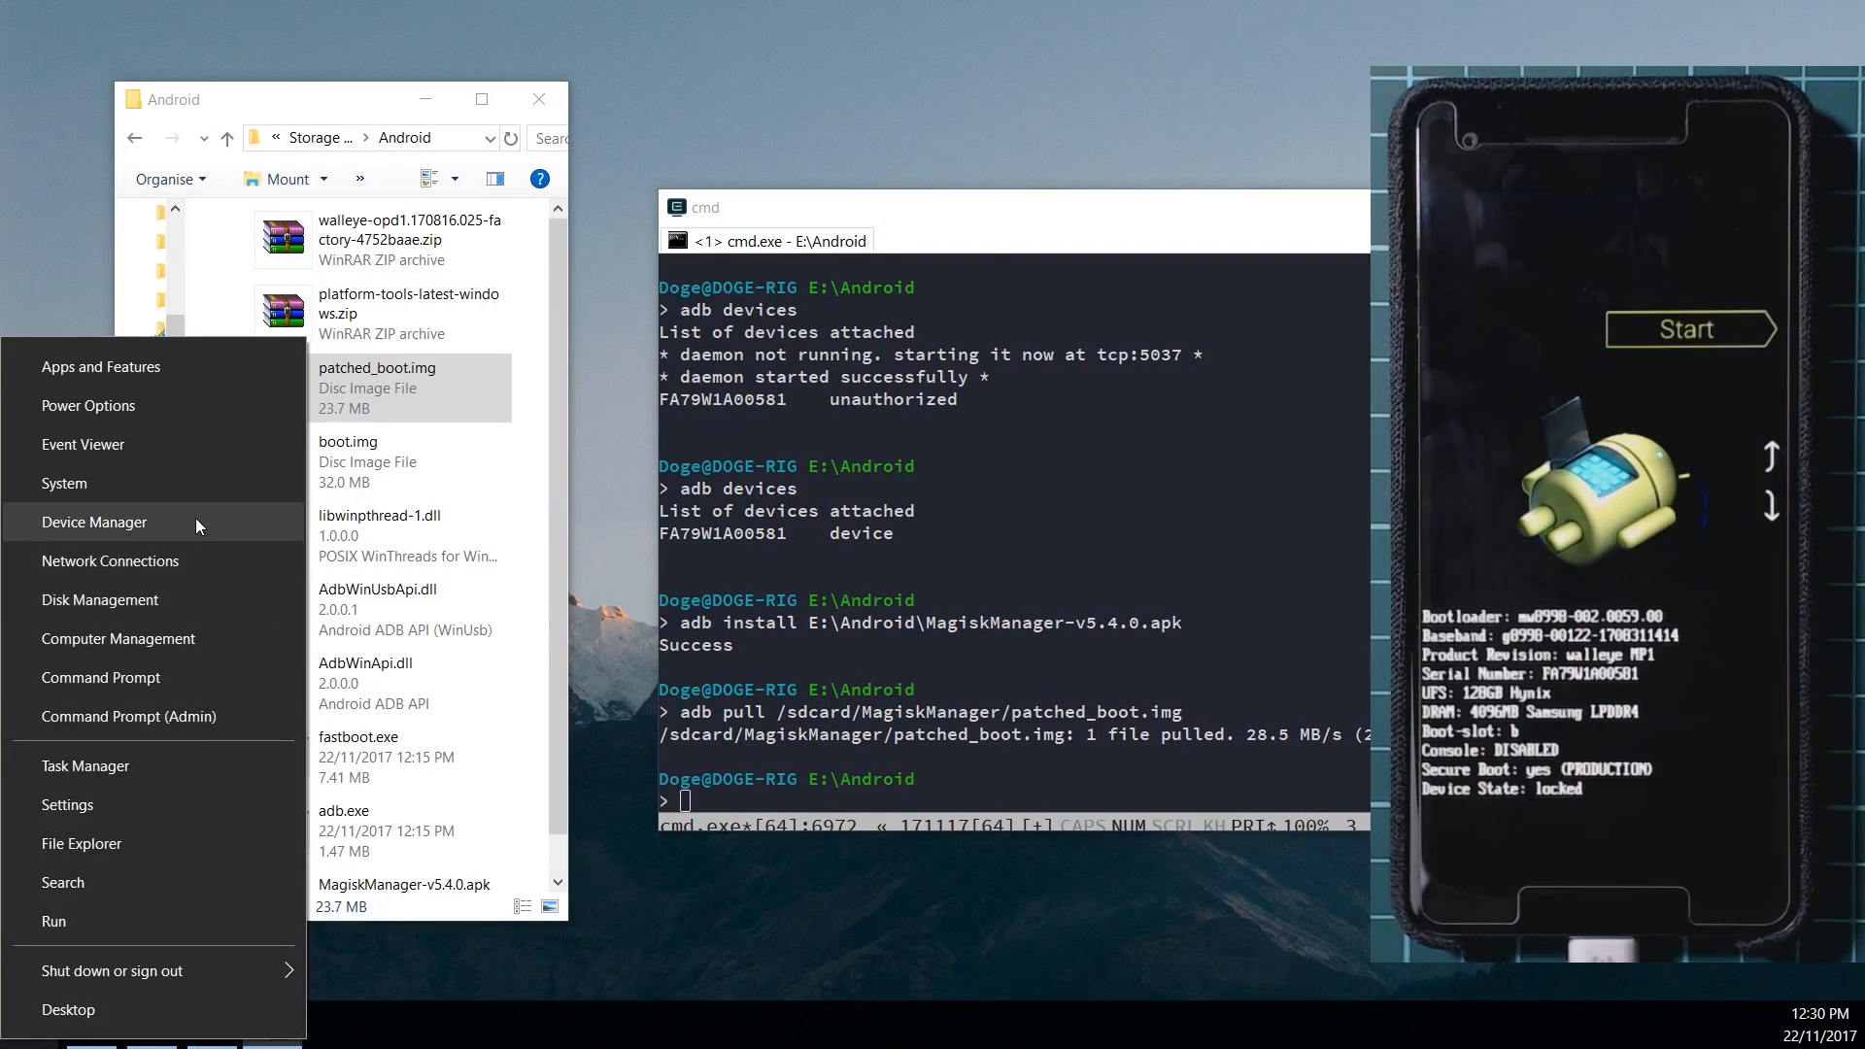
click(93, 520)
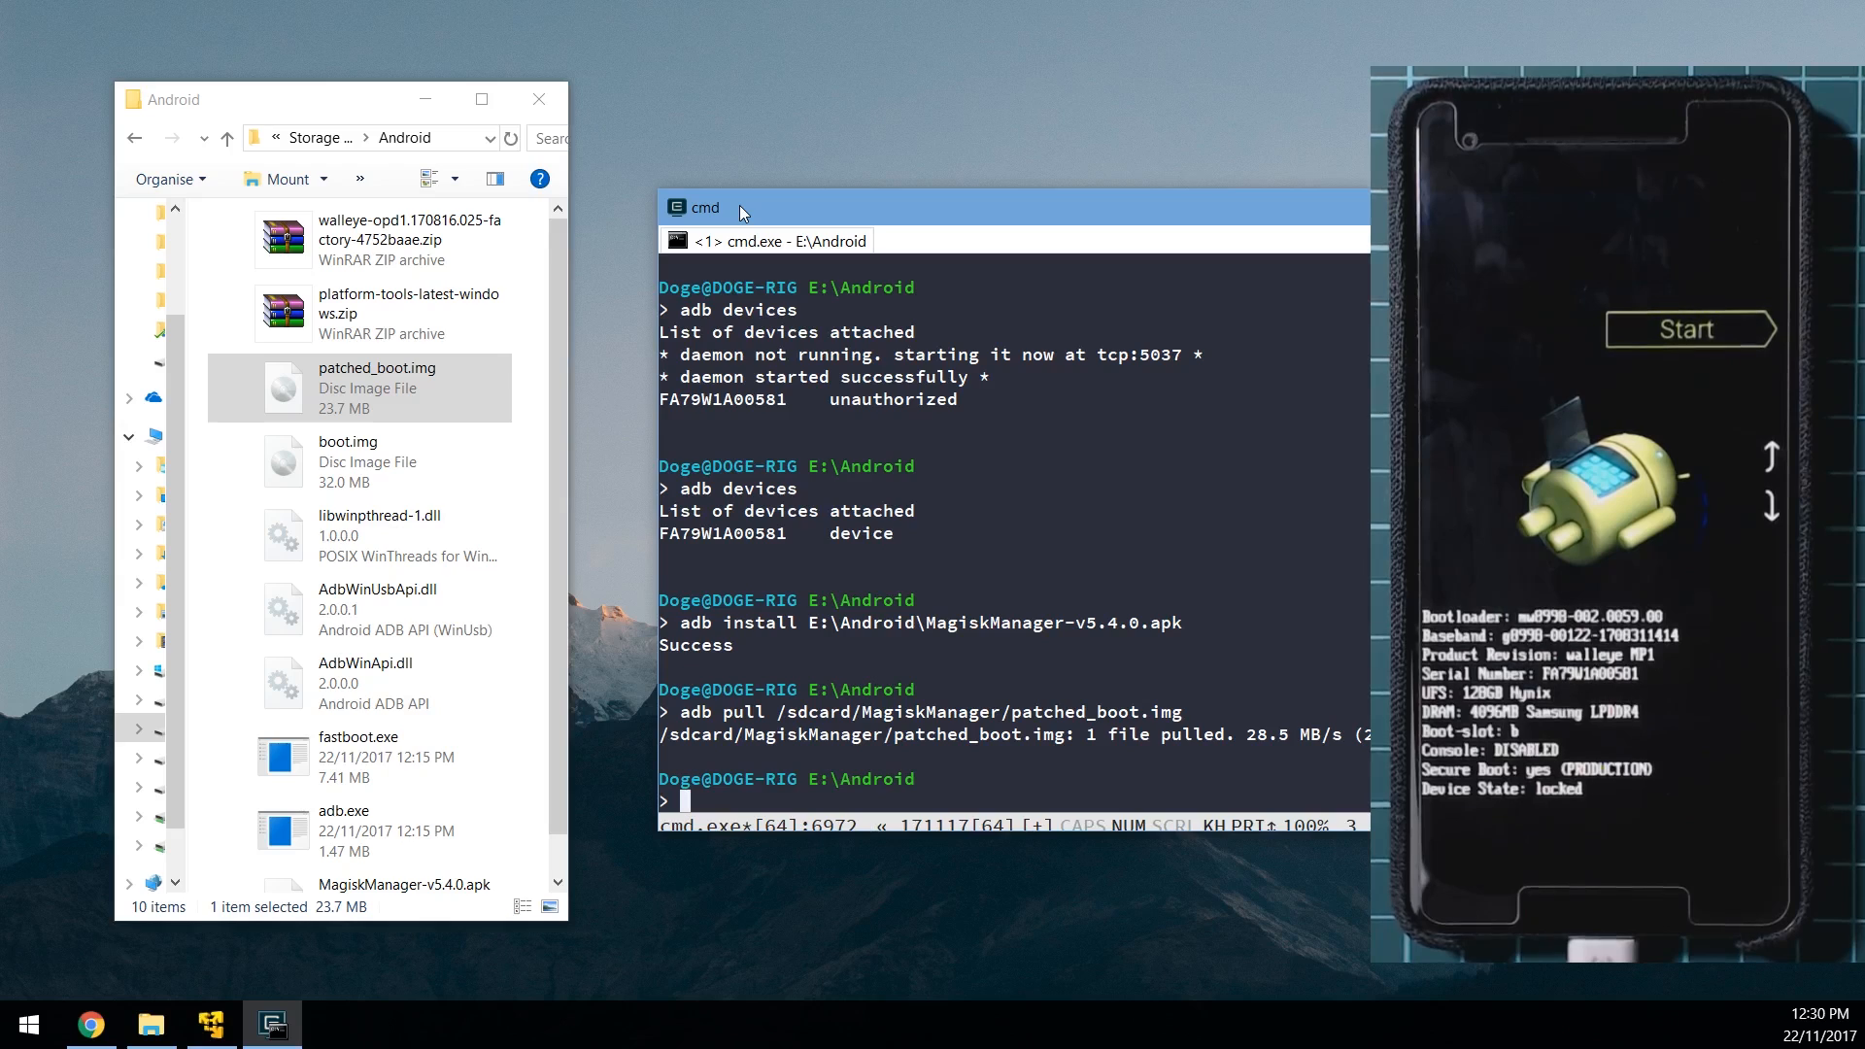
text(fastboot de)
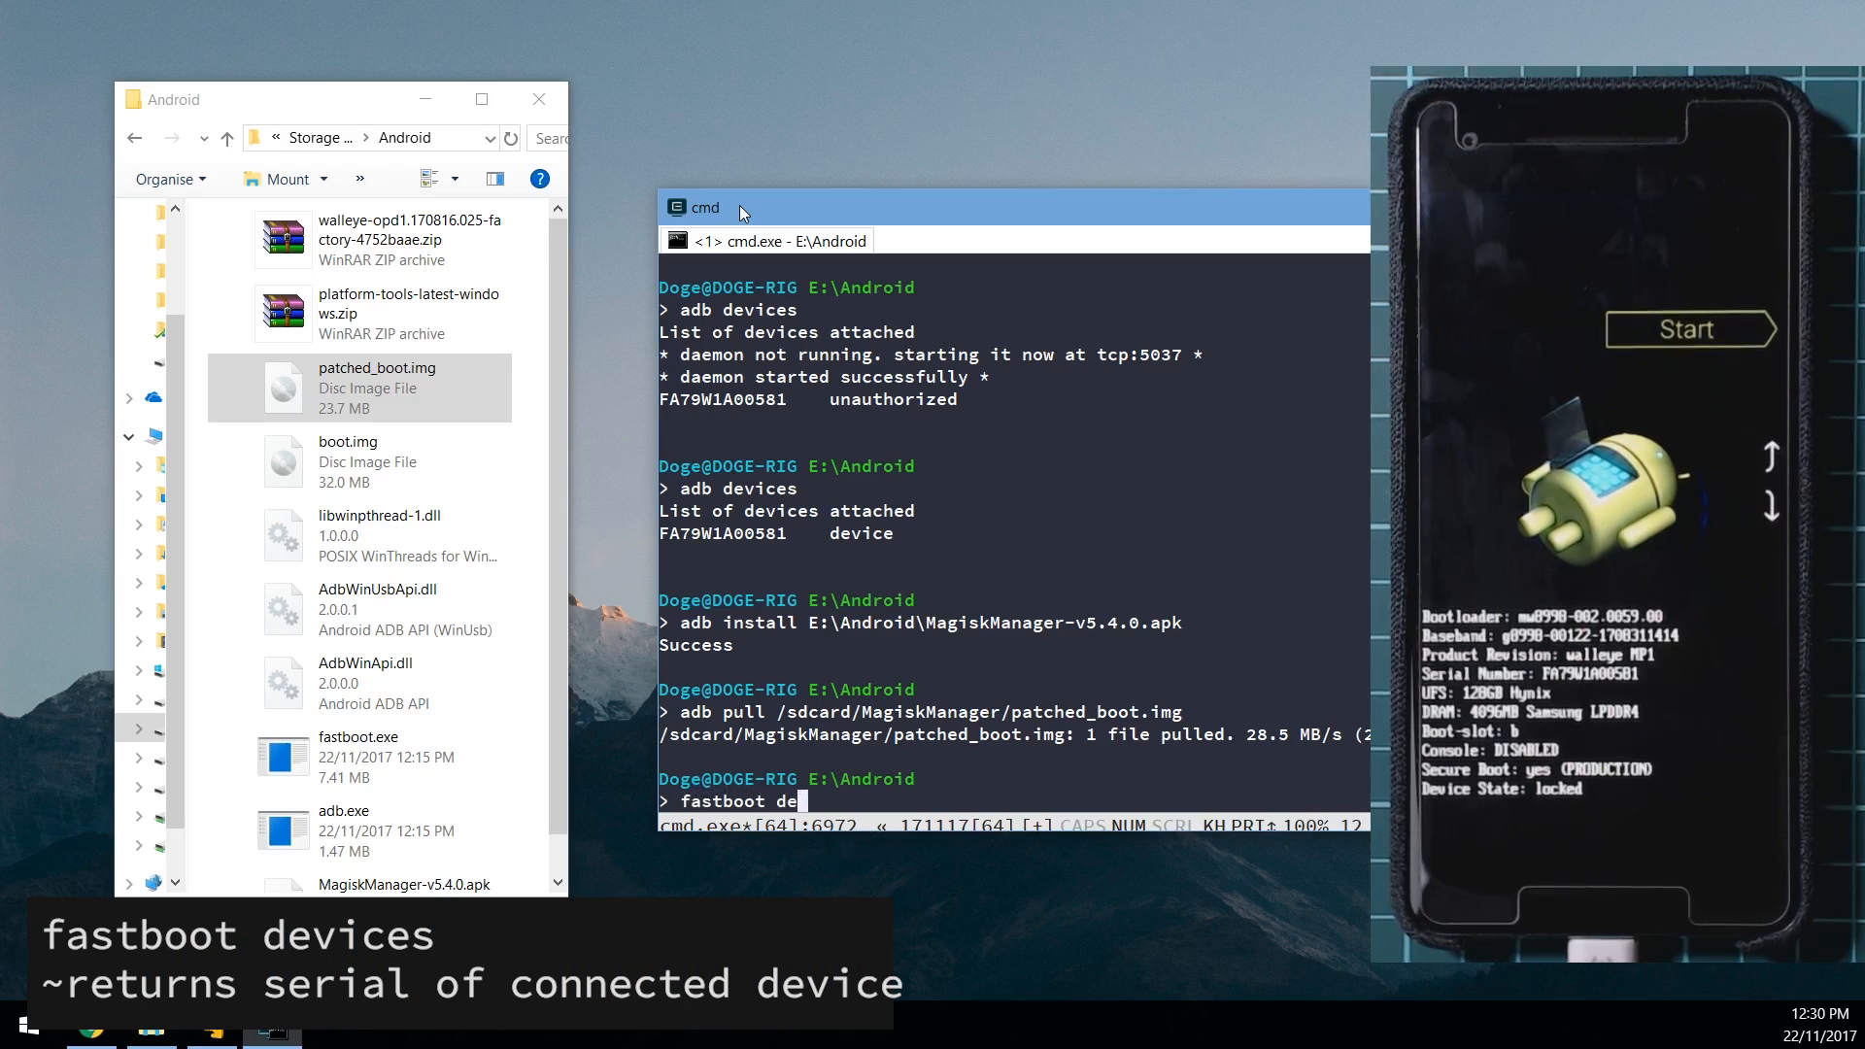
key(Return)
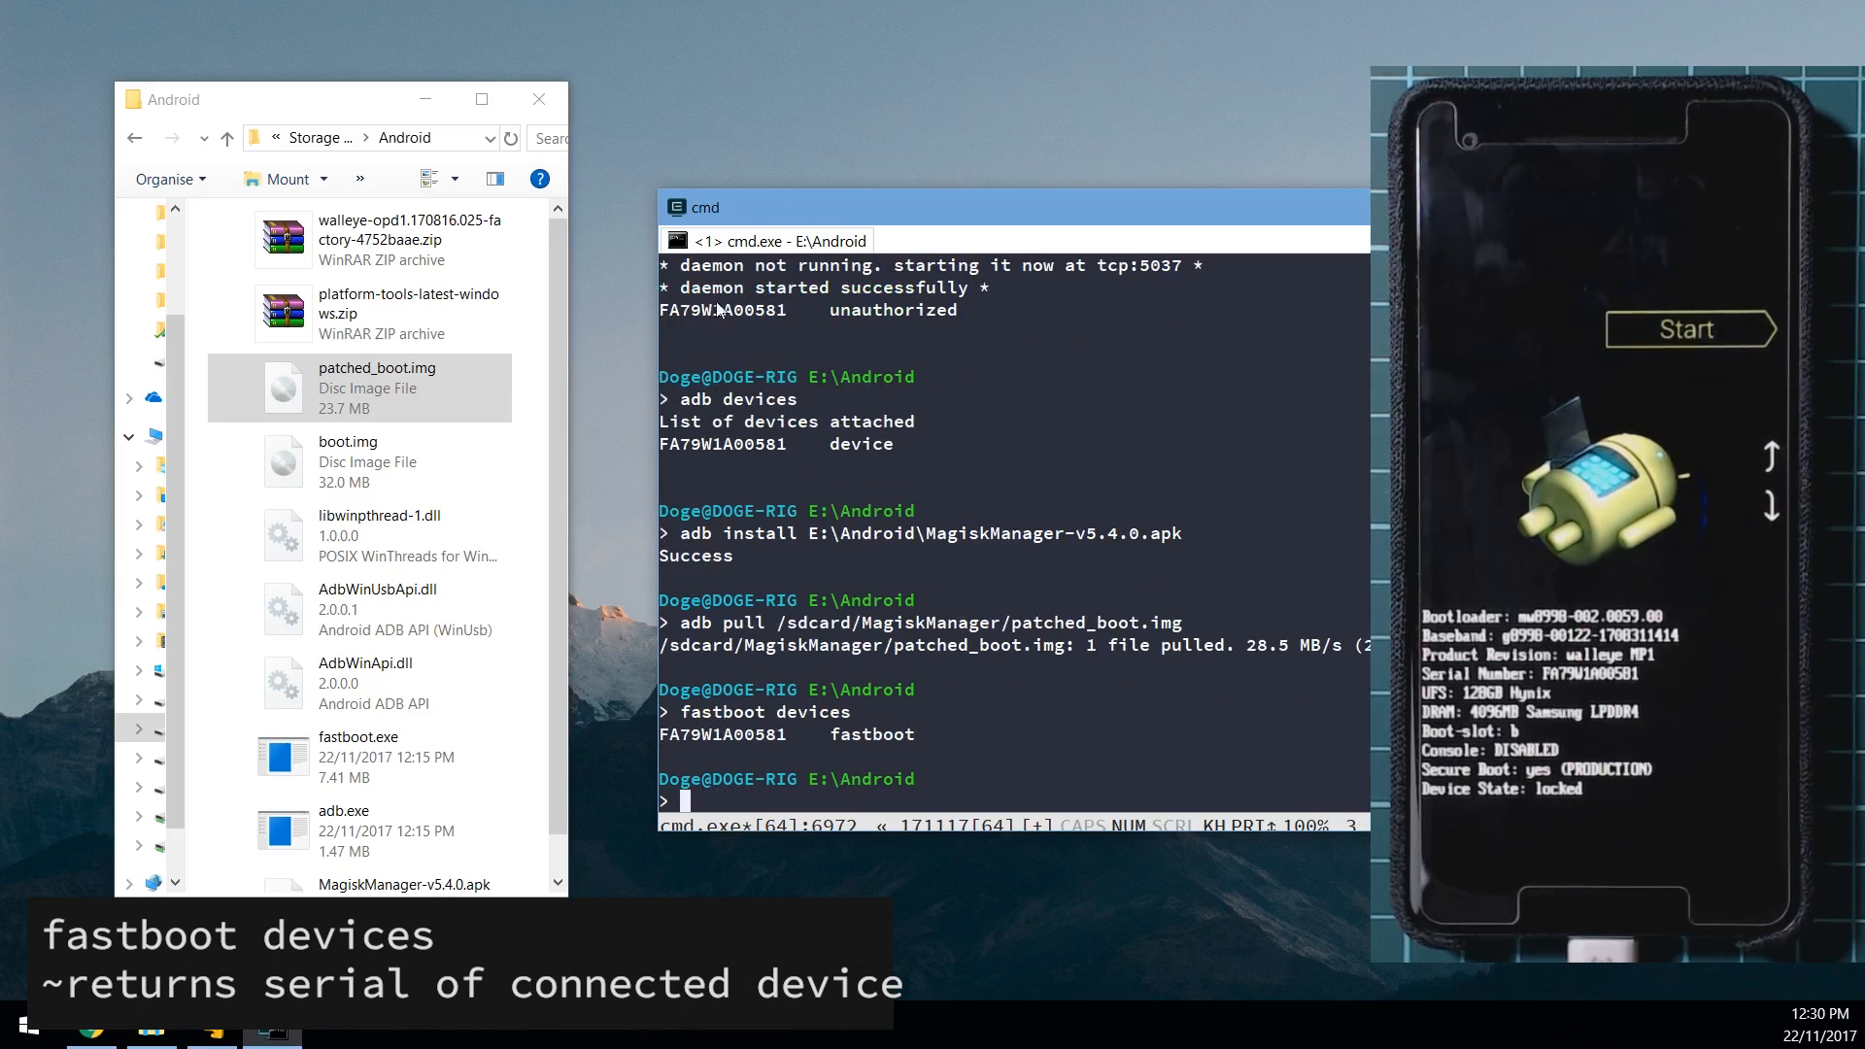
double_click(785, 734)
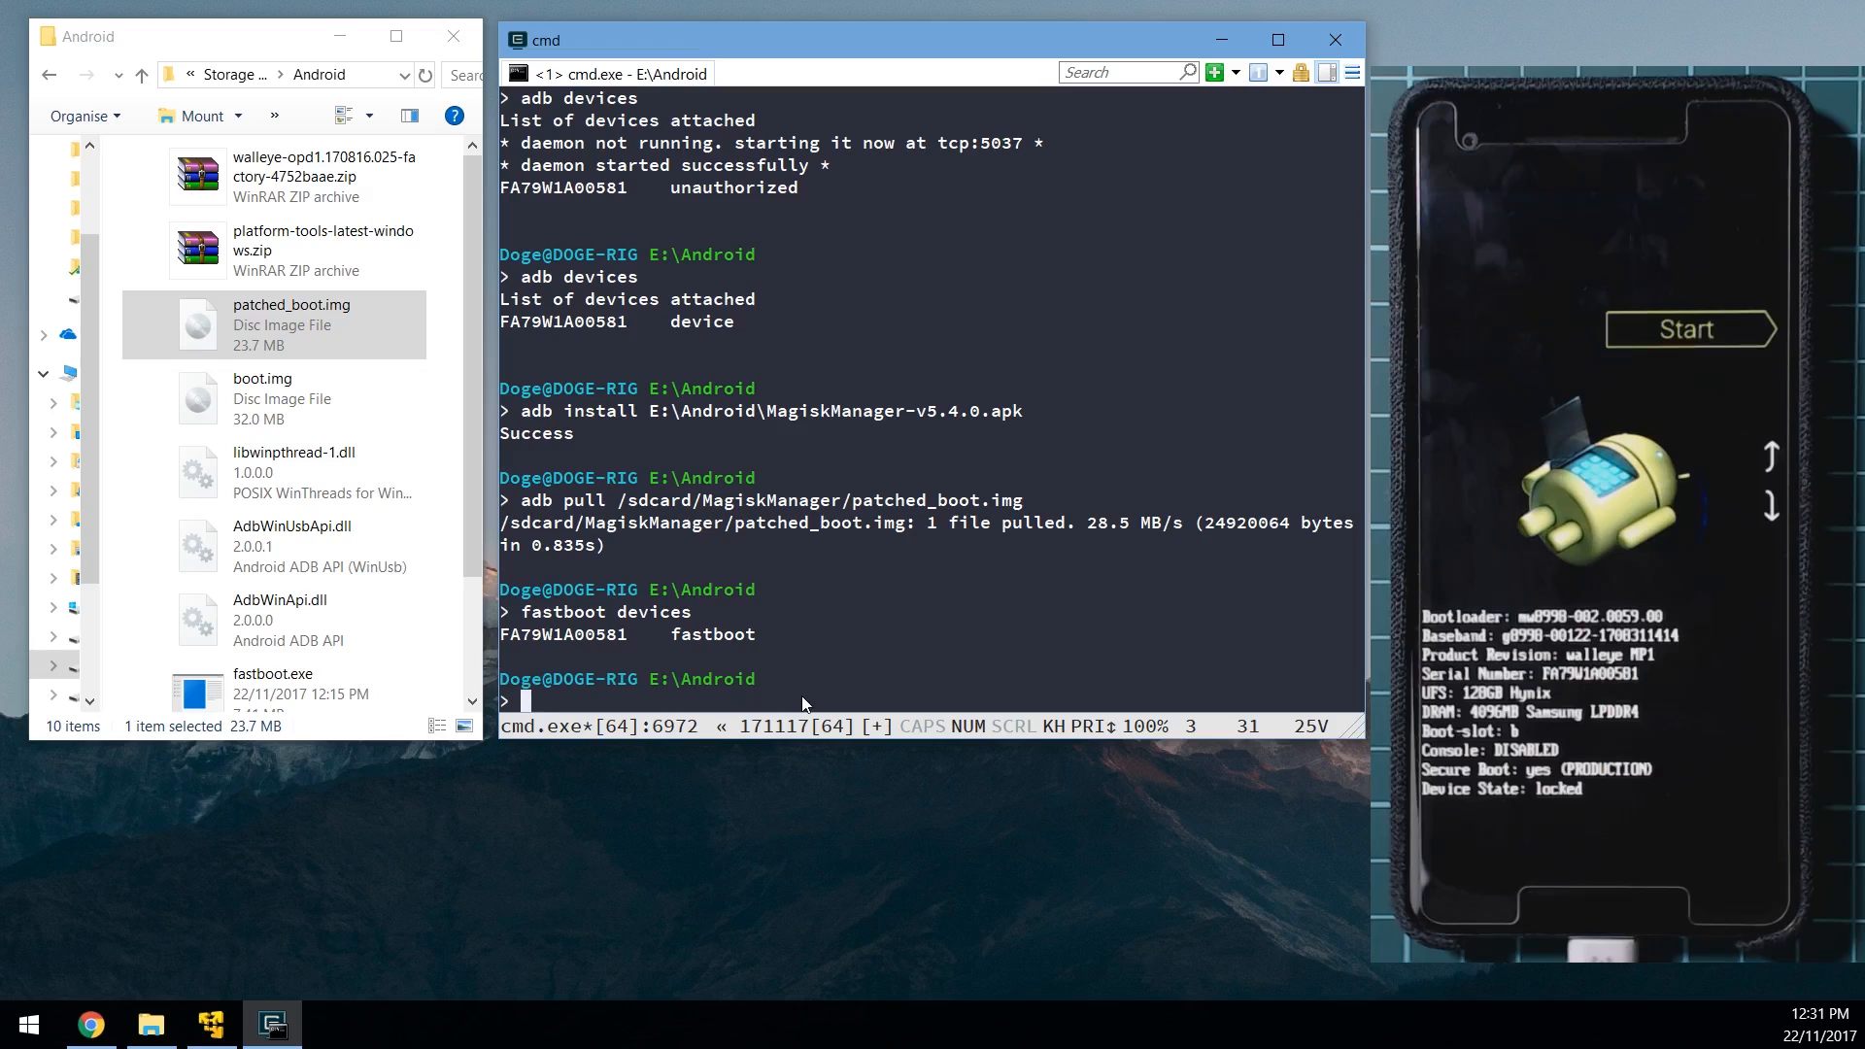
Step: Run 'fastboot flashing unlock' to send the bootloader unlock request to the phone
text(fastboot flash)
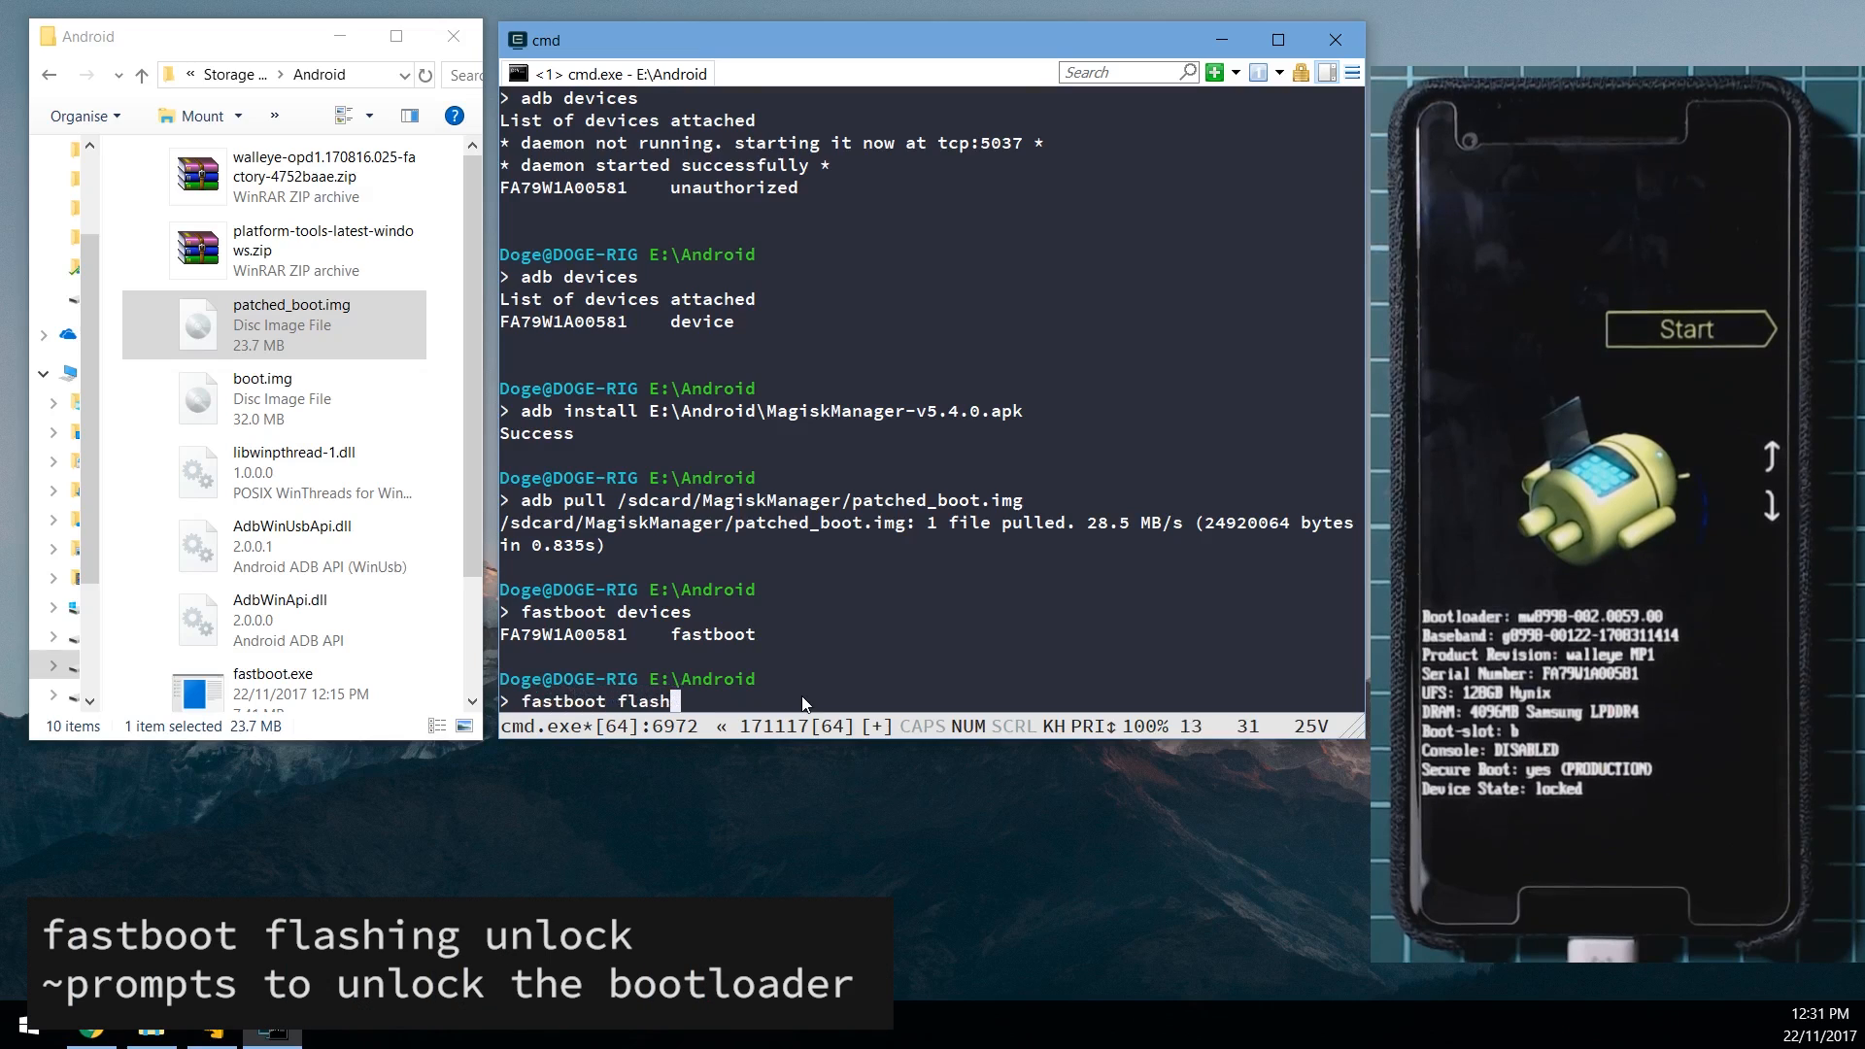
key(Return)
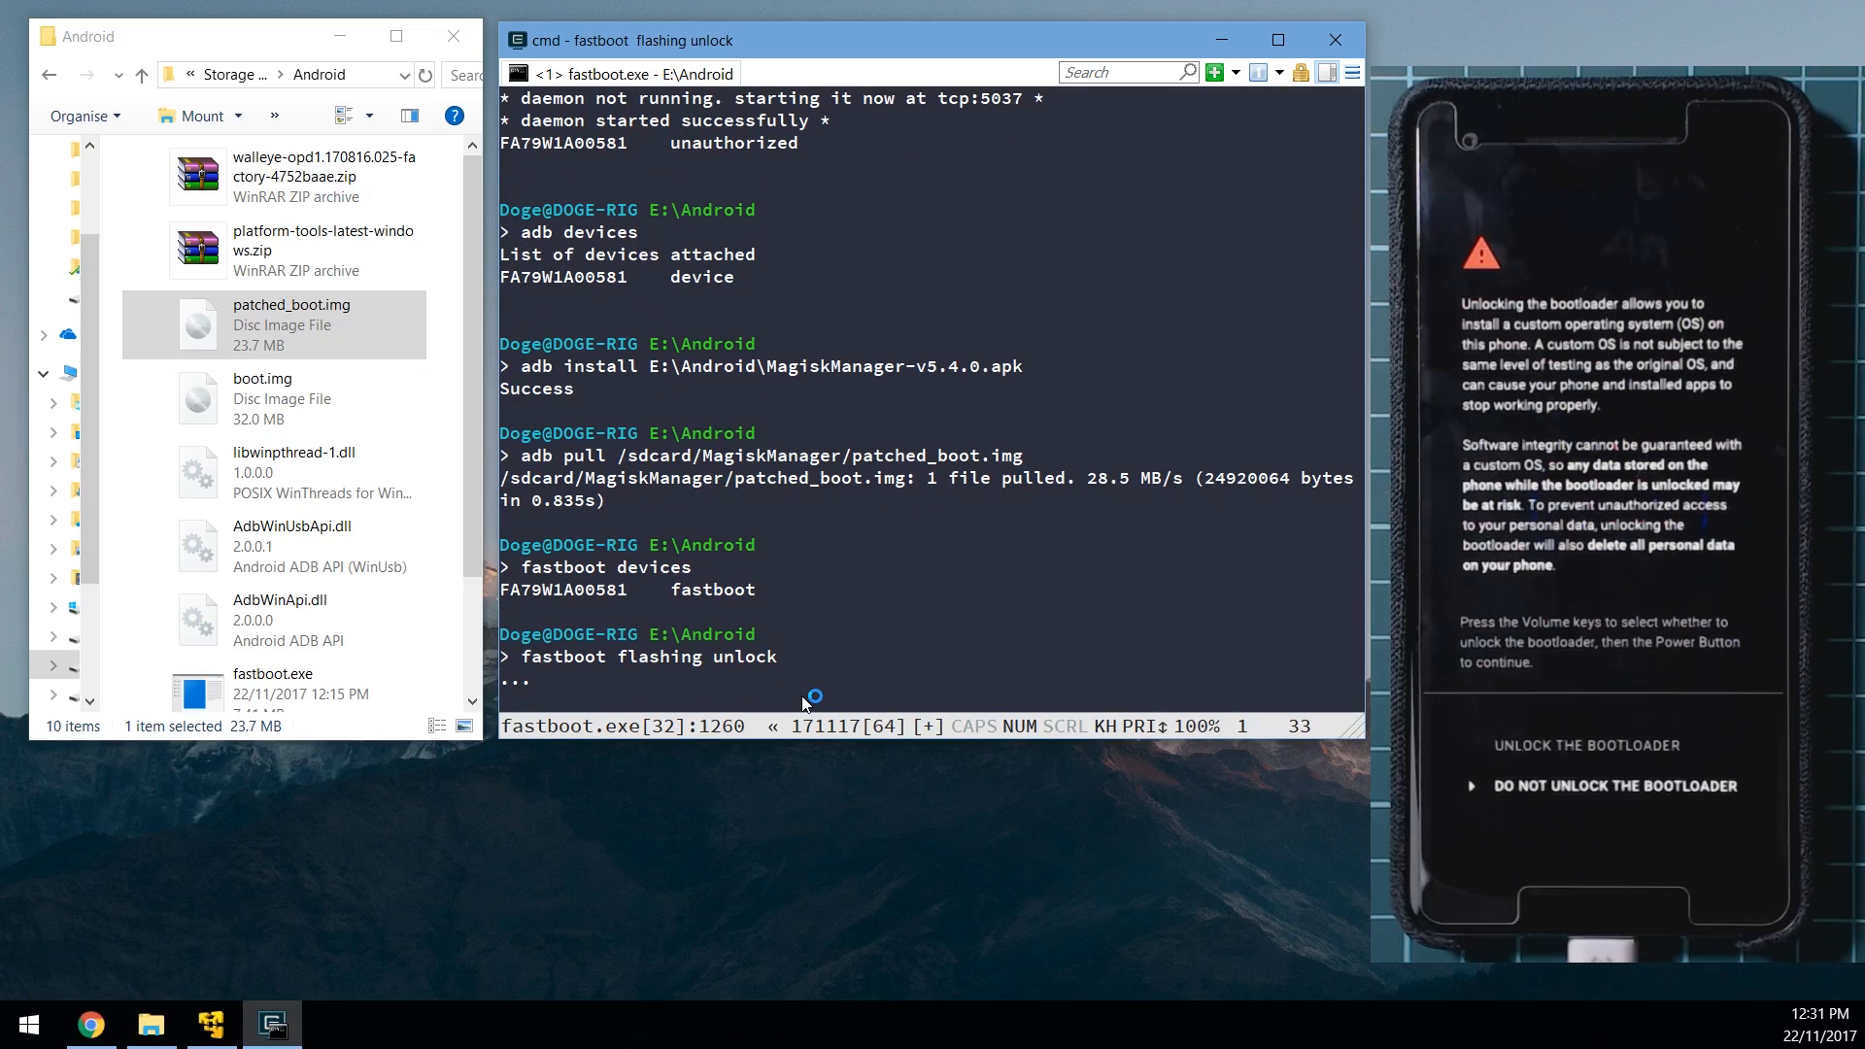
mouse_move(803, 701)
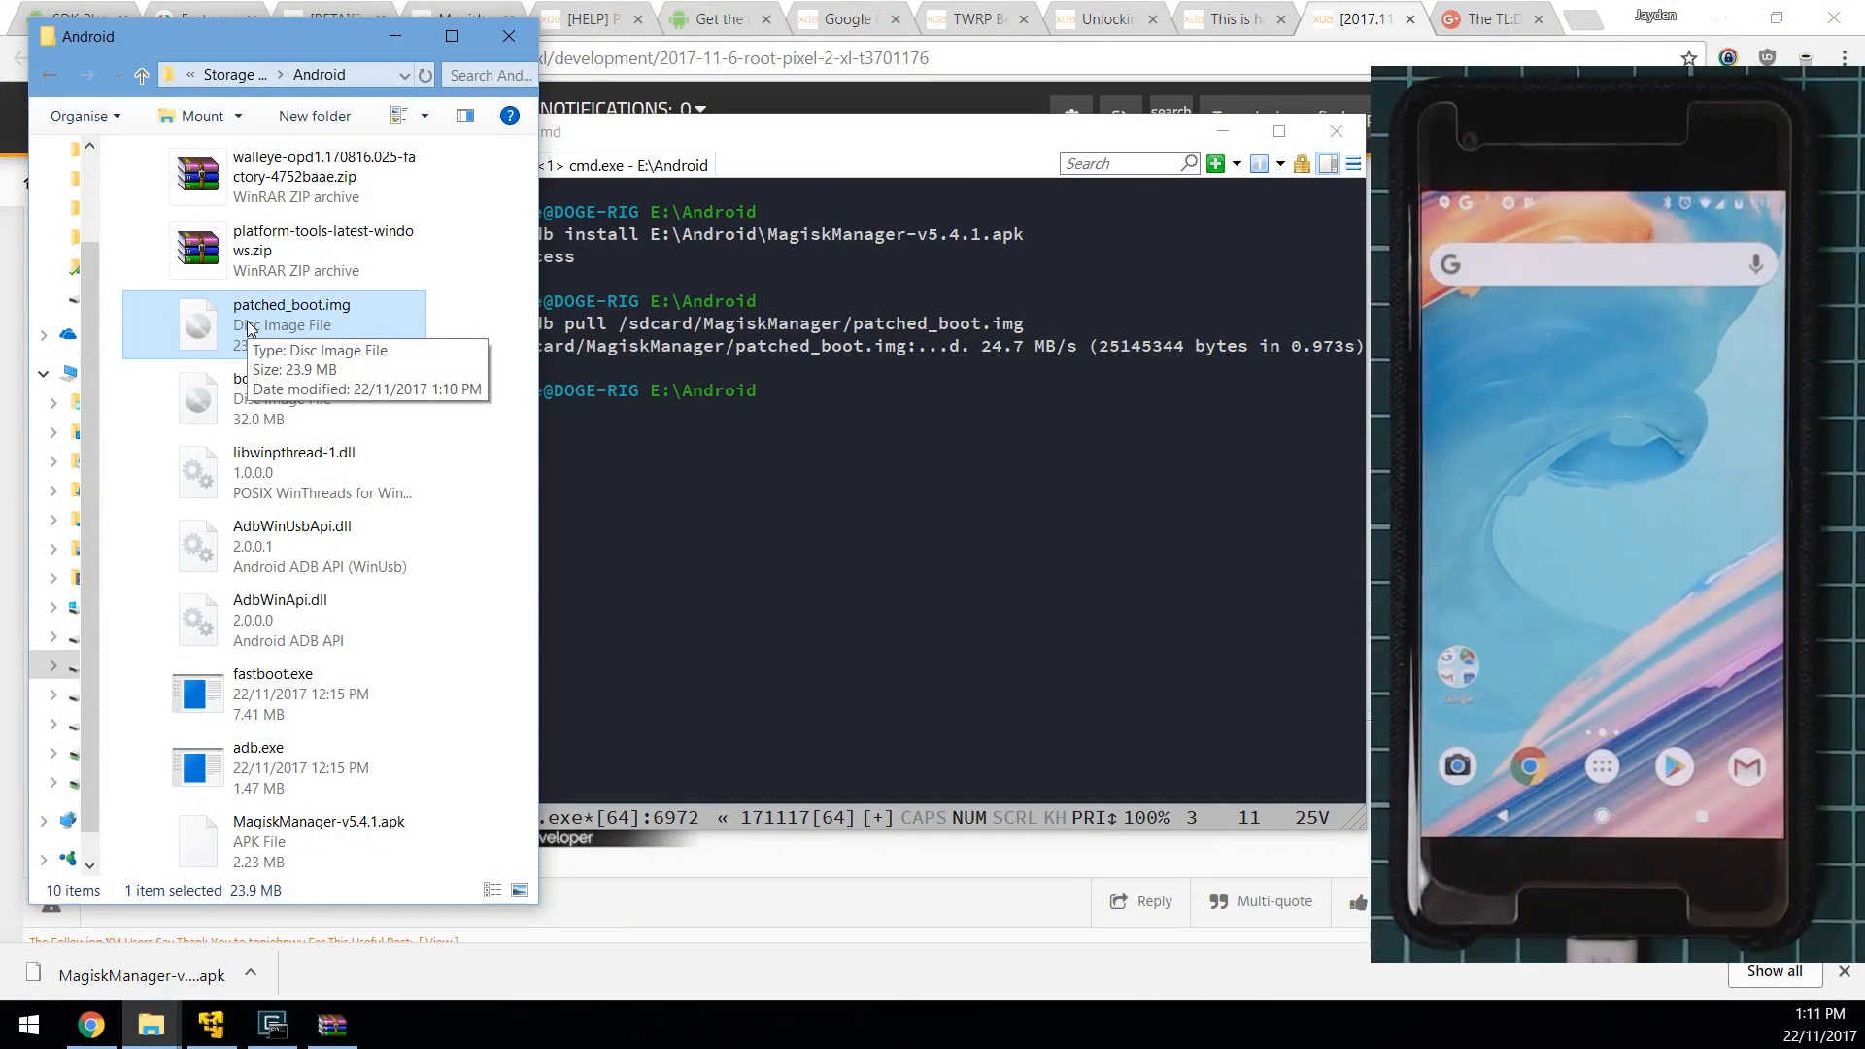
mouse_move(676, 447)
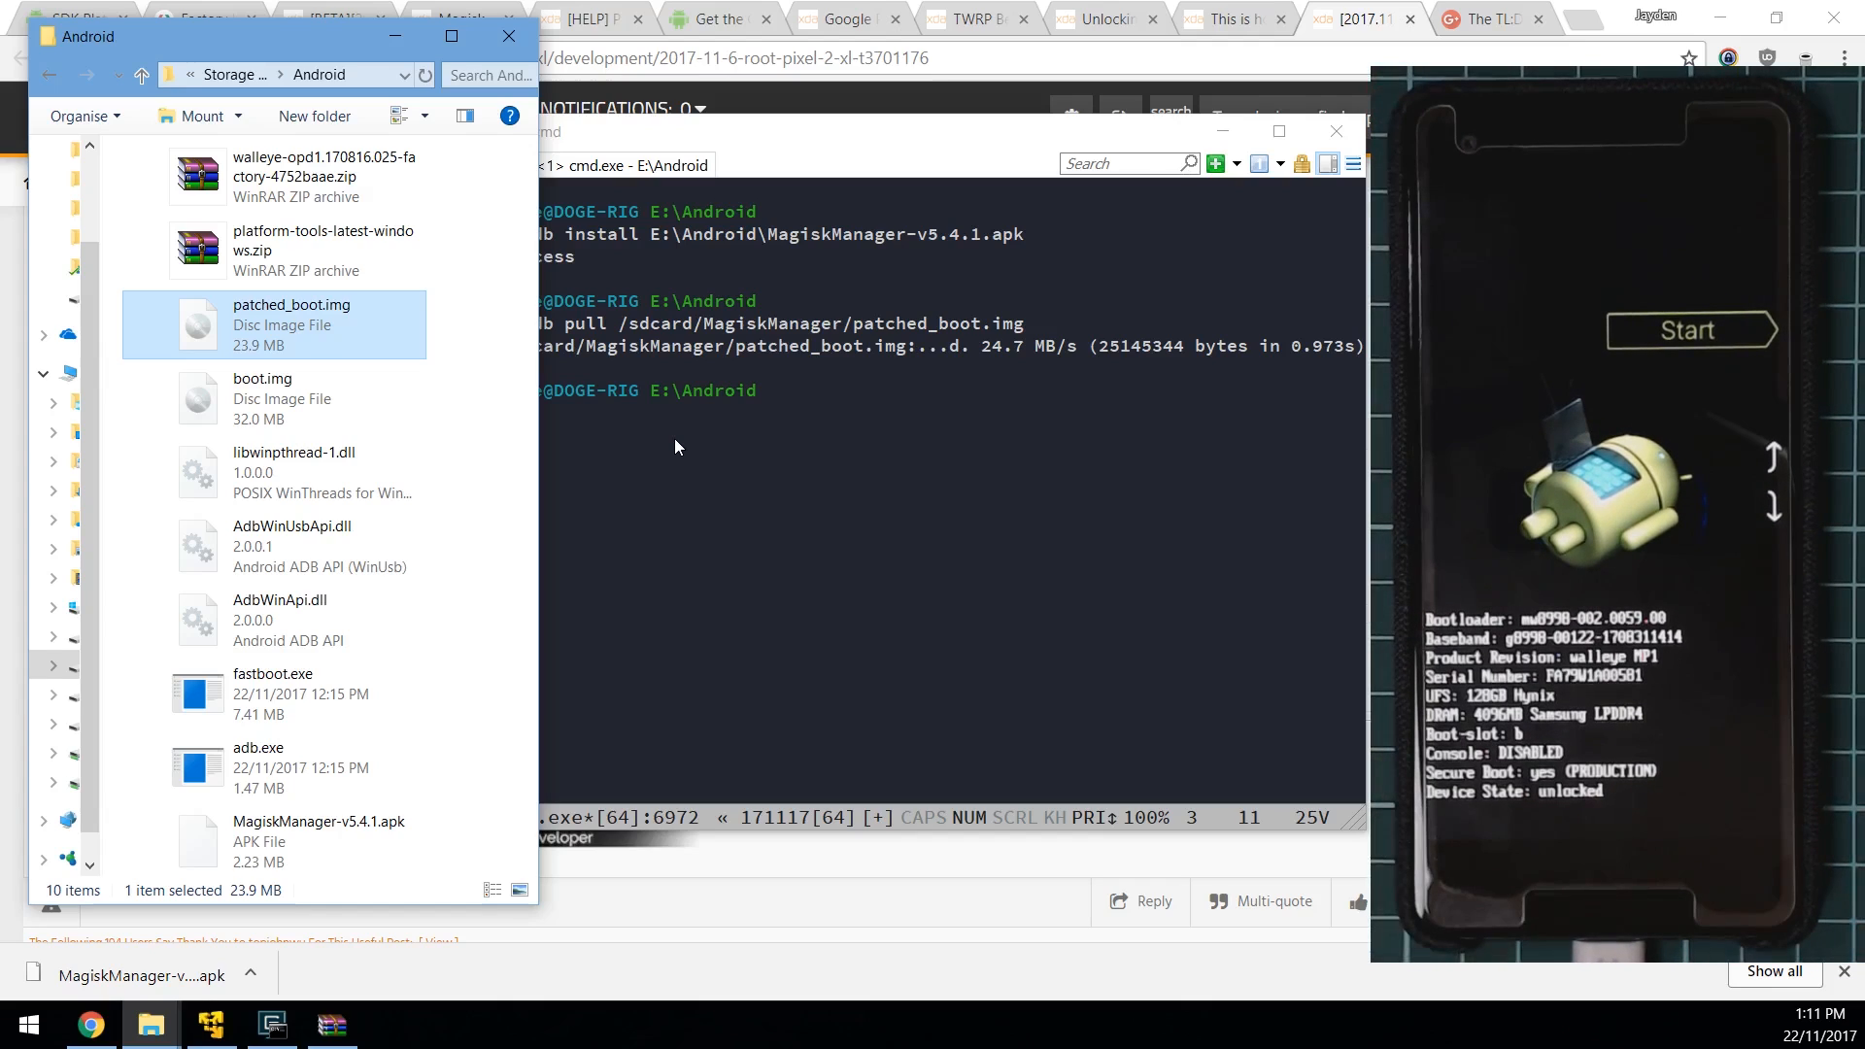
Step: Run 'fastboot devices' again to confirm the phone is attached in fastboot
click(833, 476)
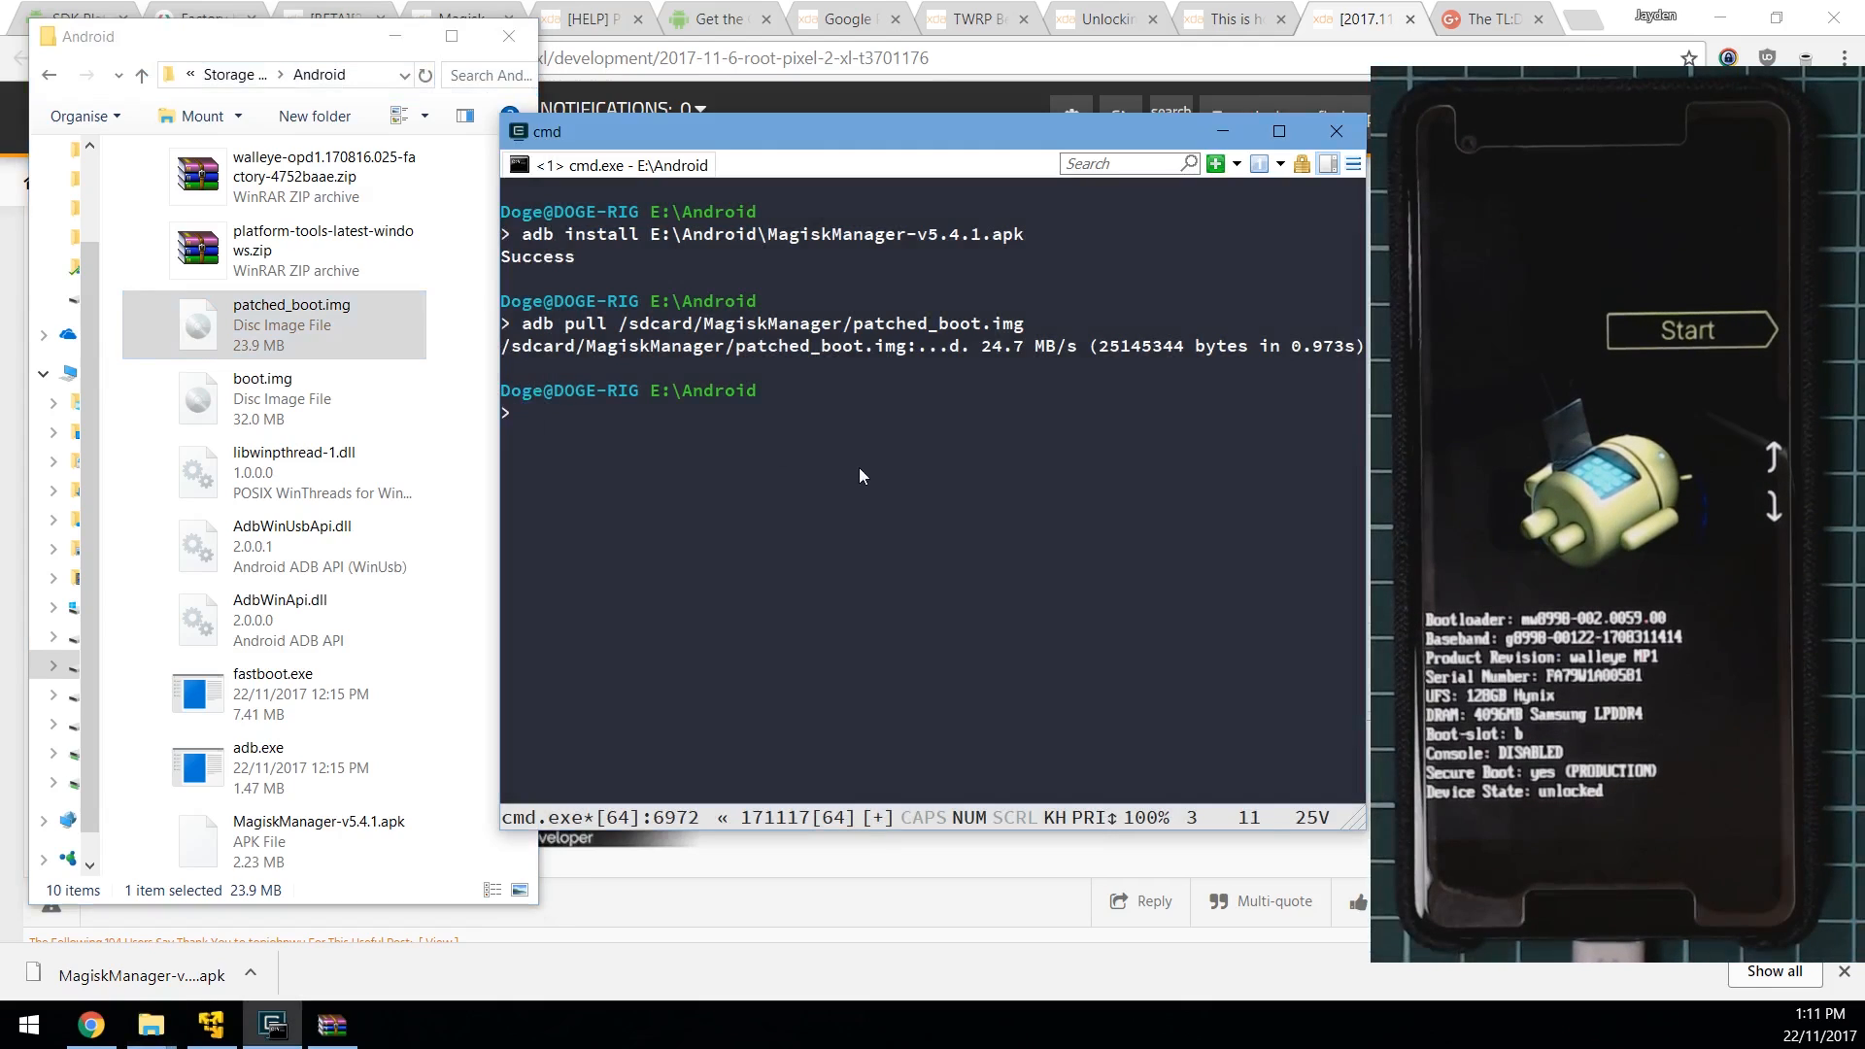
text(fastboot dev)
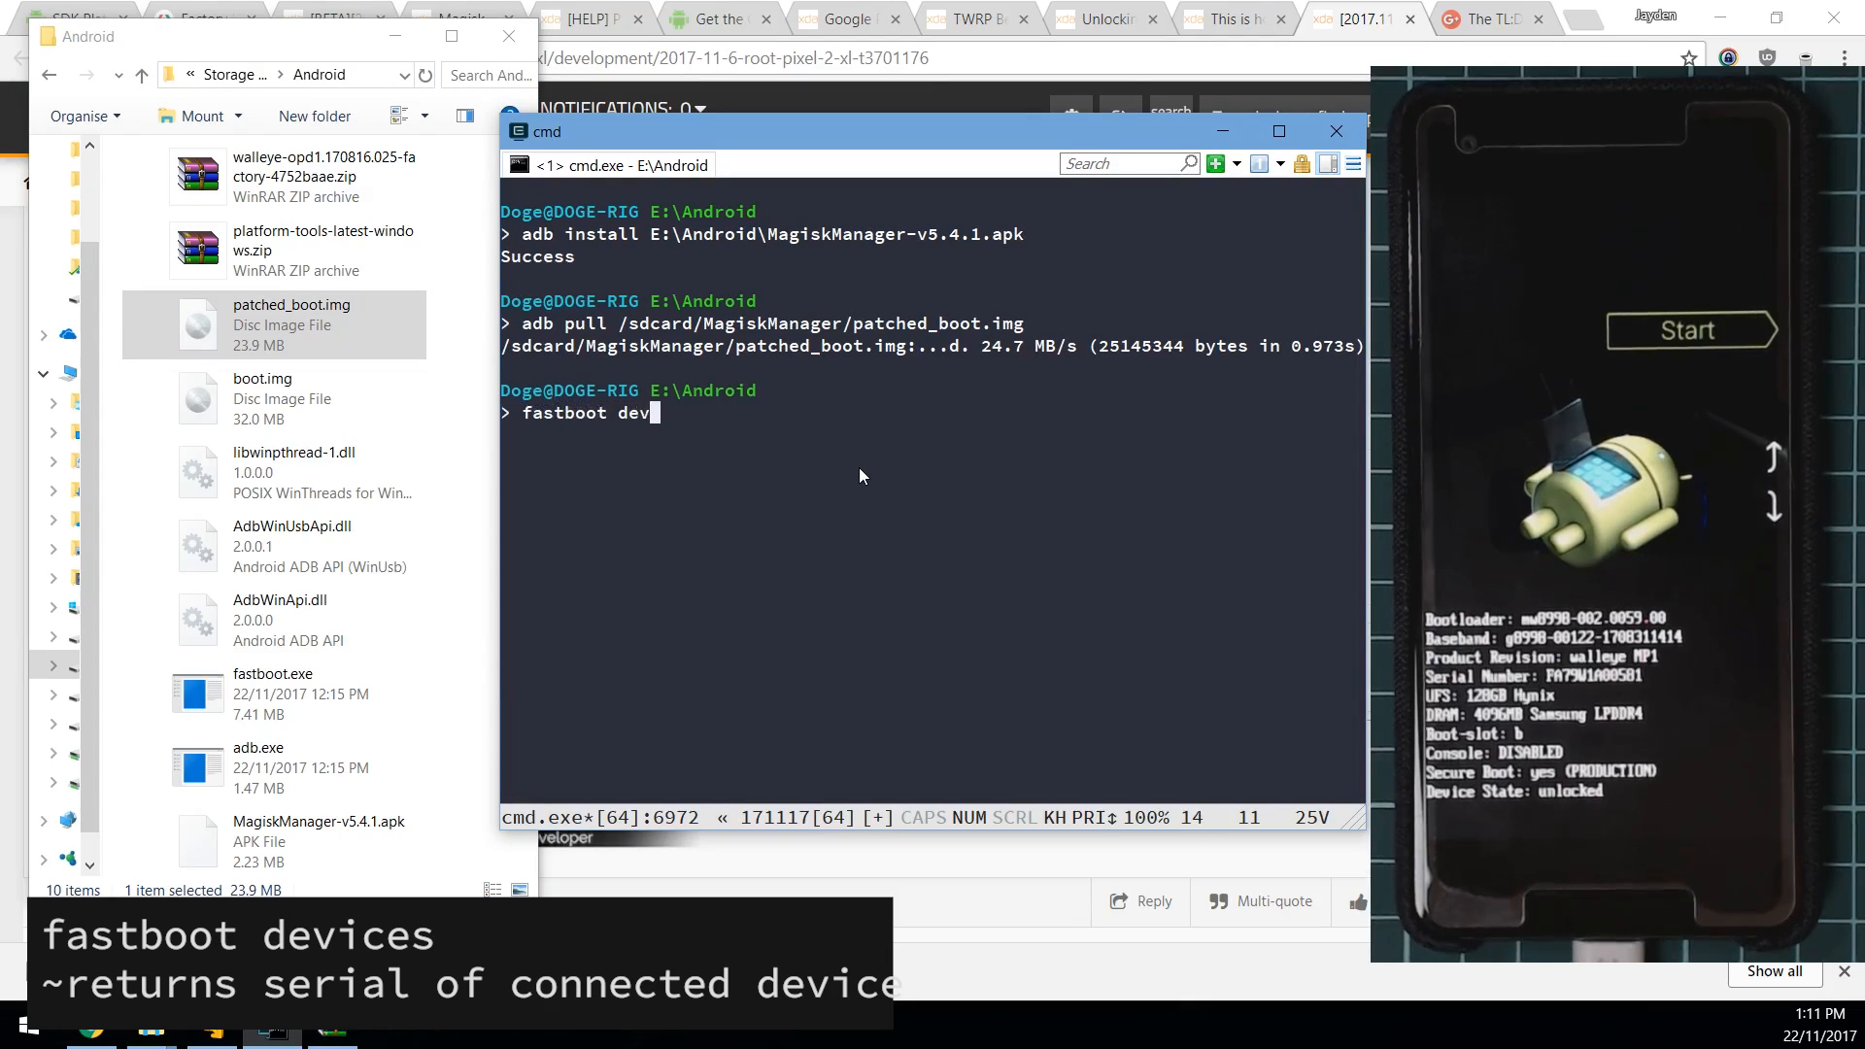
key(Return)
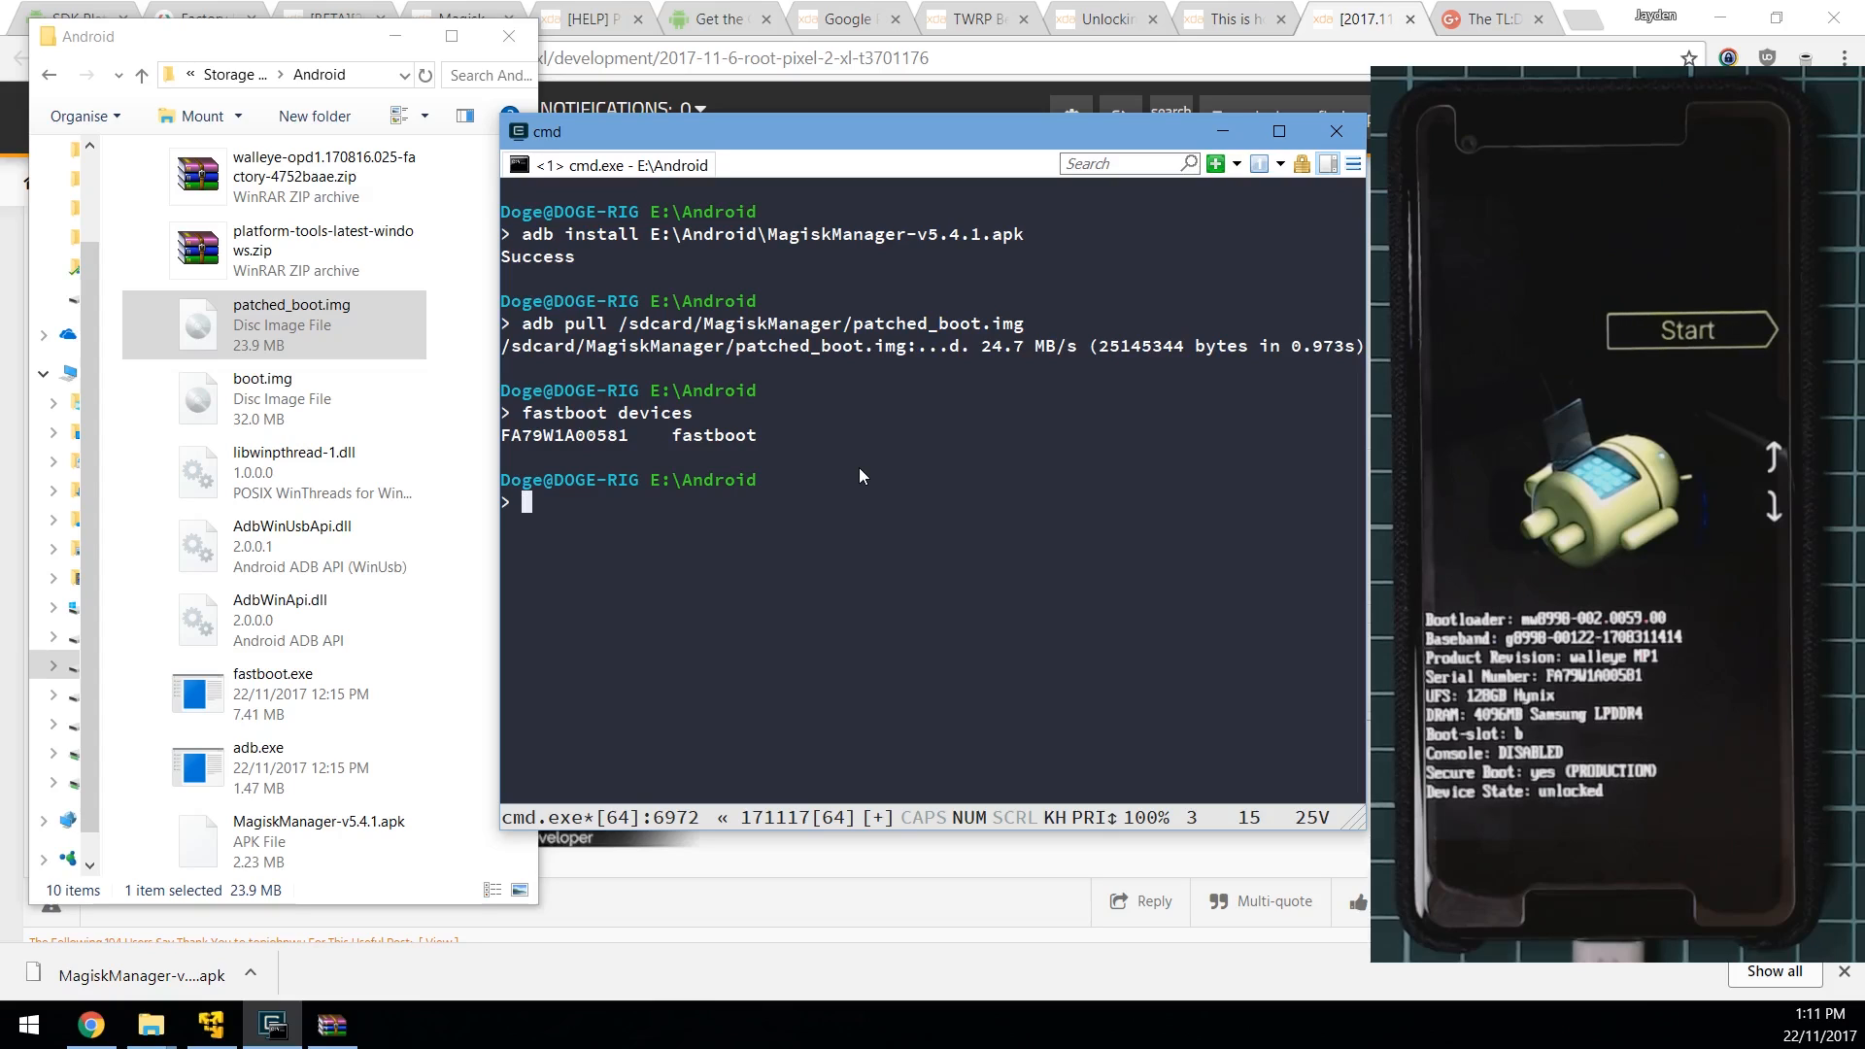
Step: Flash E:\Android\patched_boot.img onto the boot partition with 'fastboot flash boot'
text(fastboot)
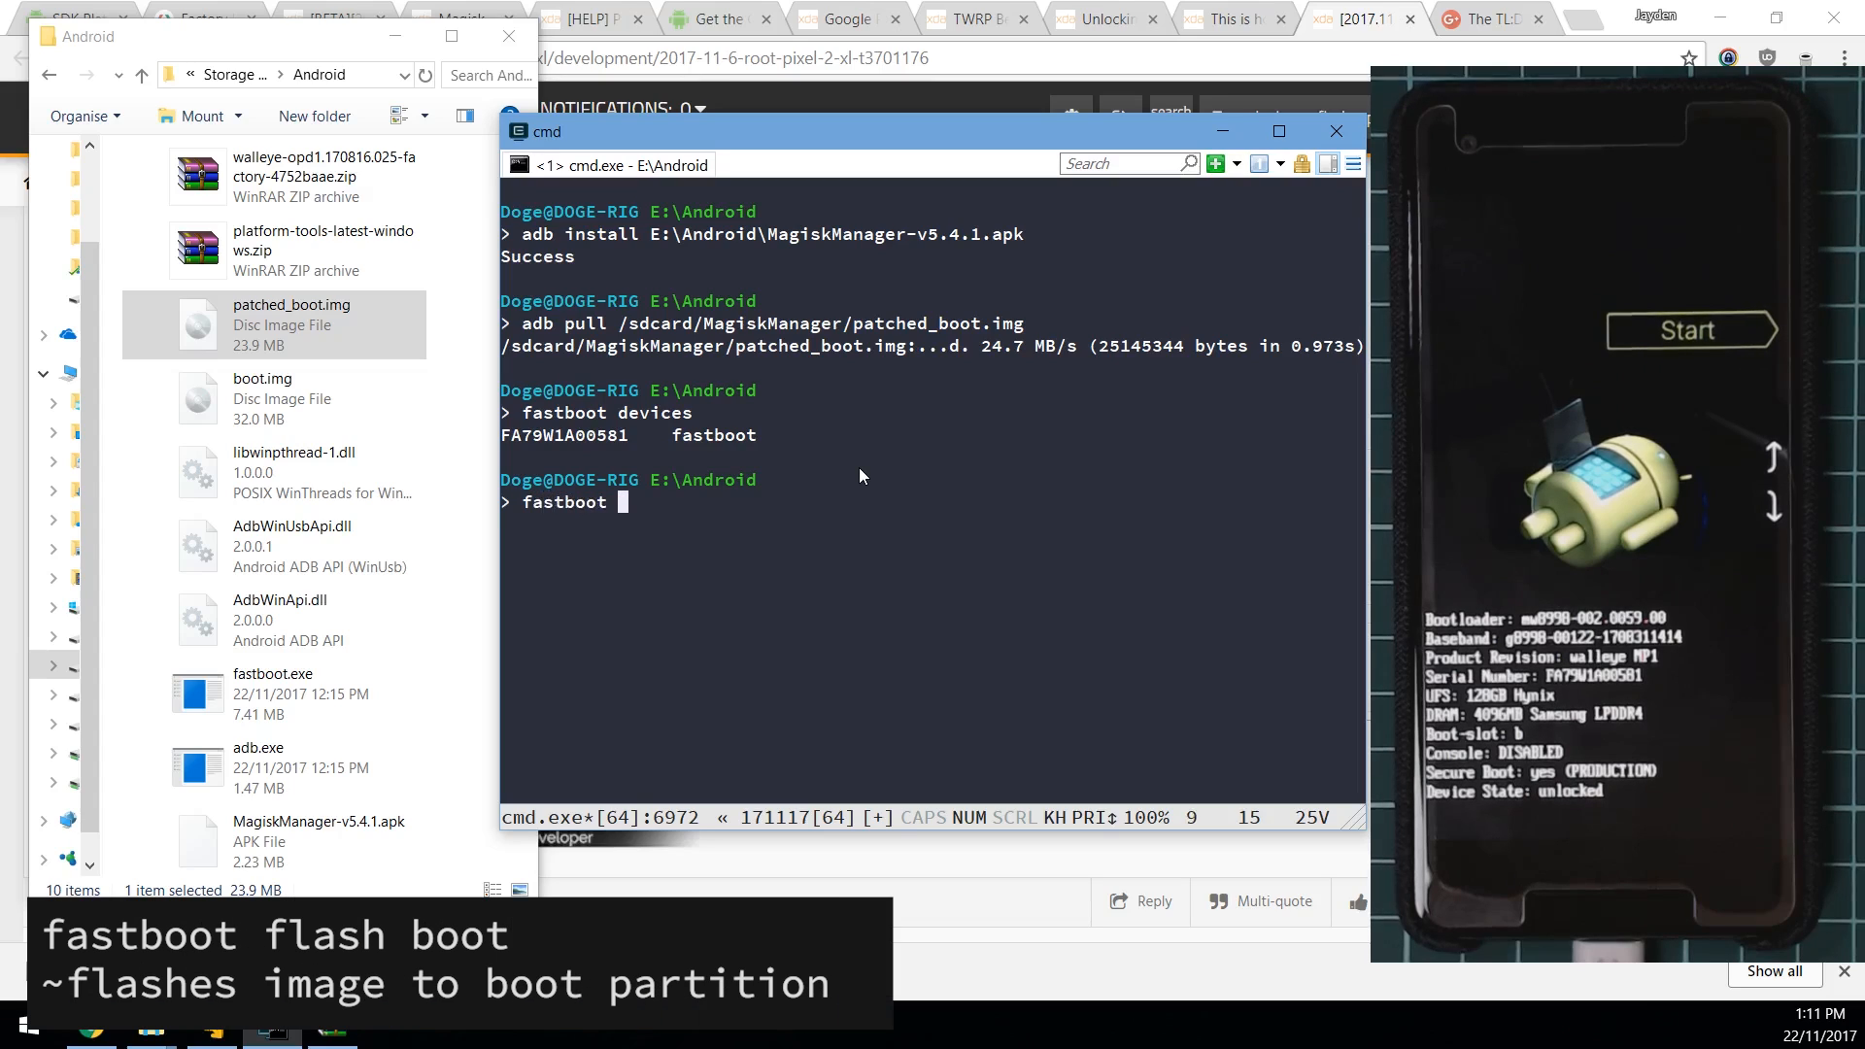
text(flash boot)
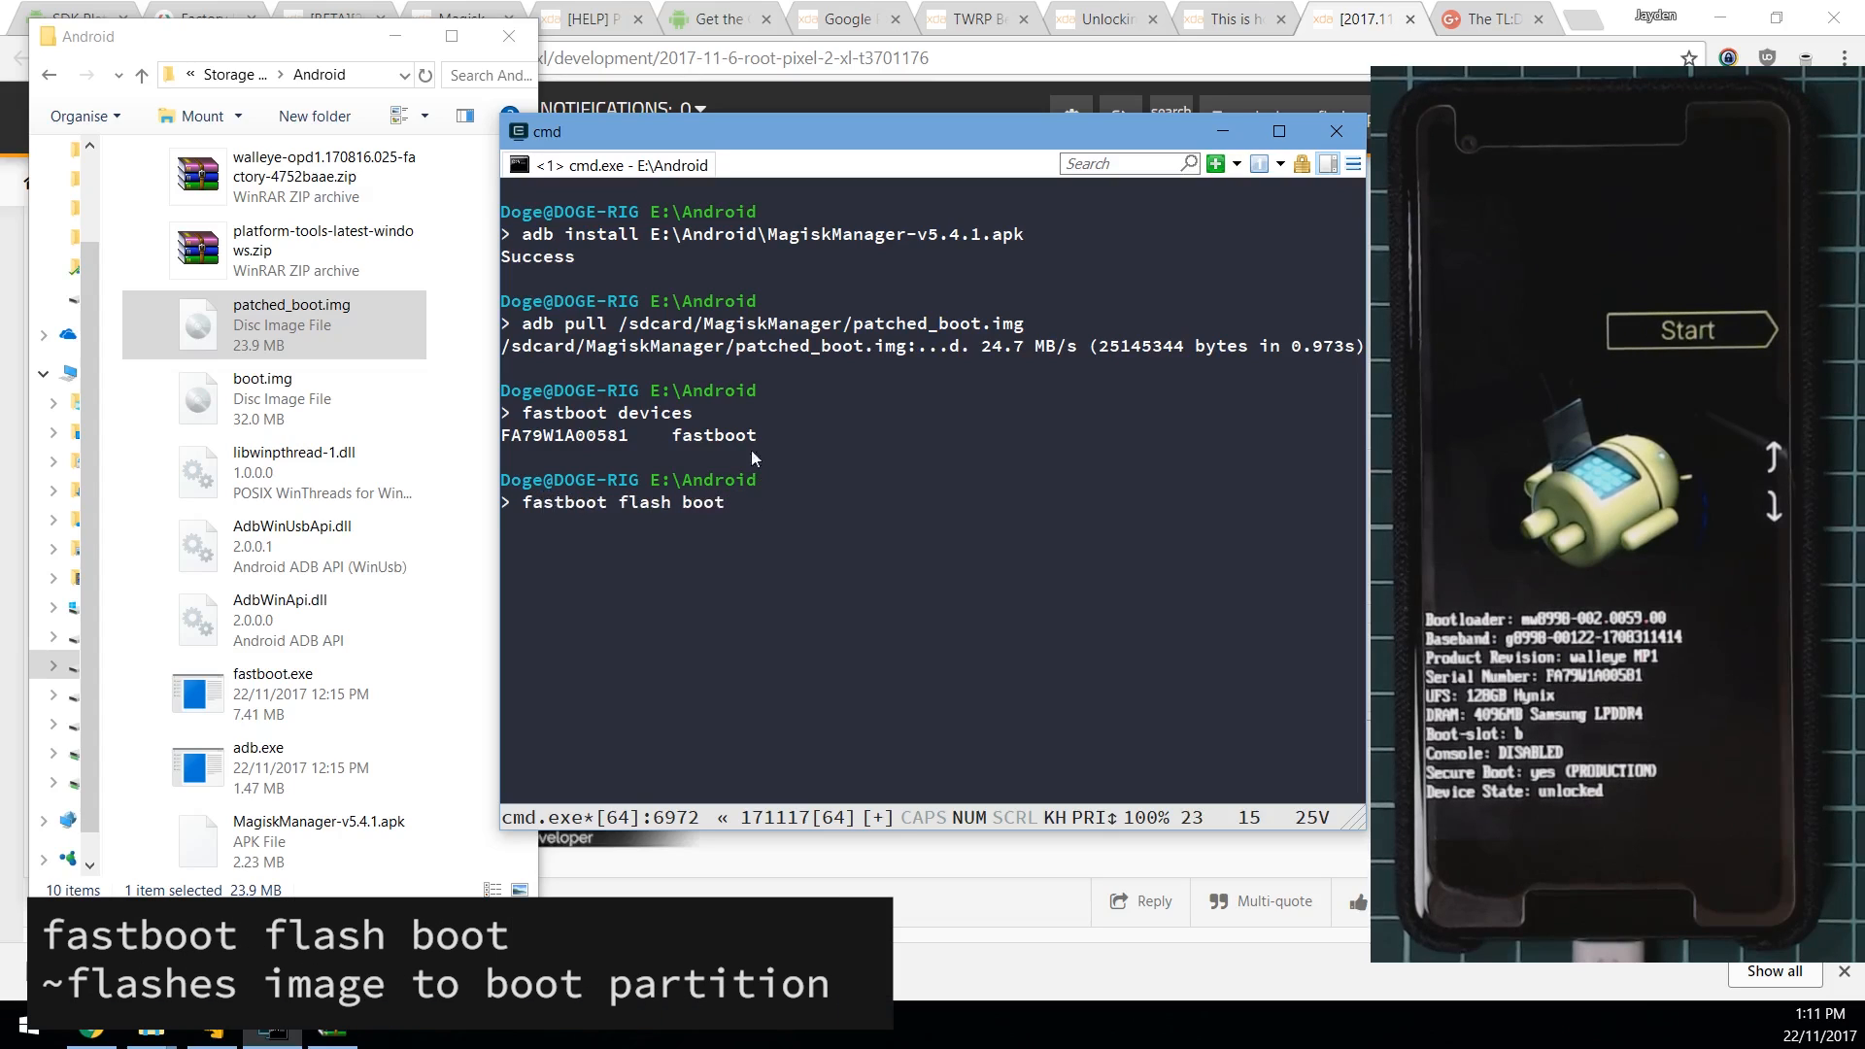
text(E:\Android\patched_boot.img)
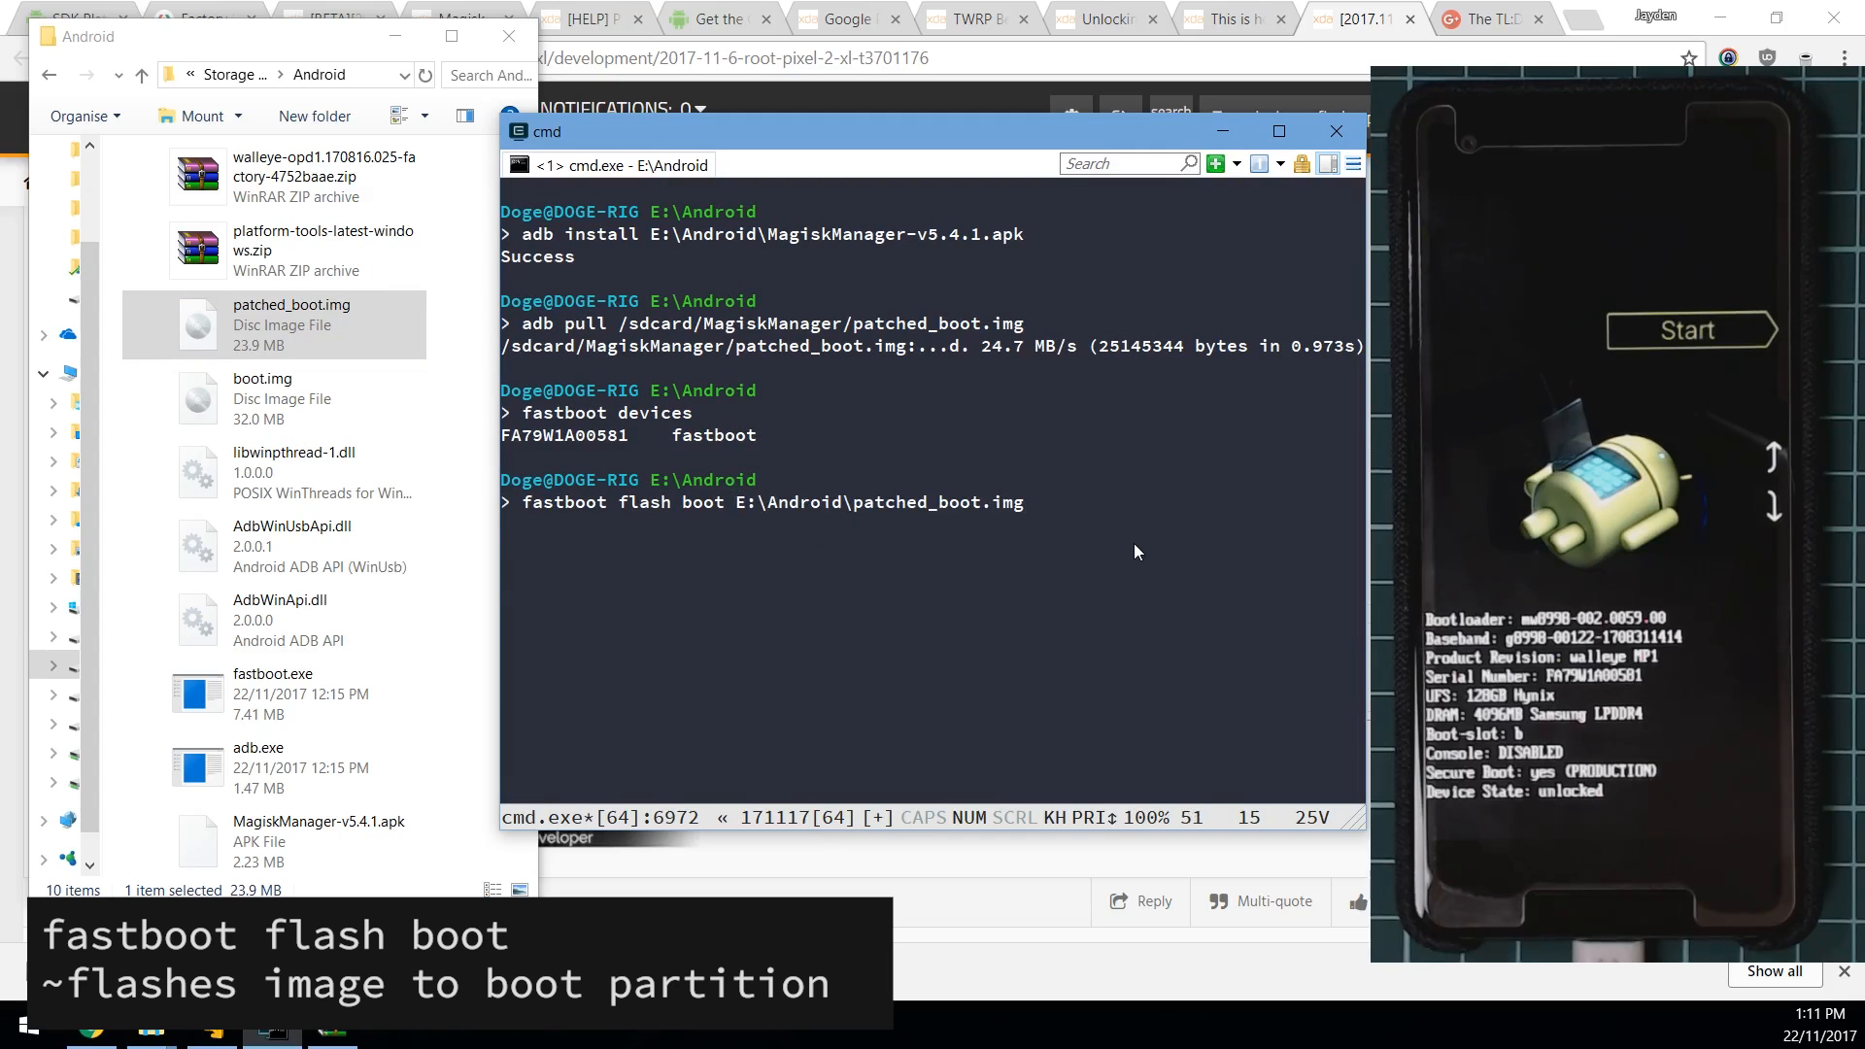
key(Return)
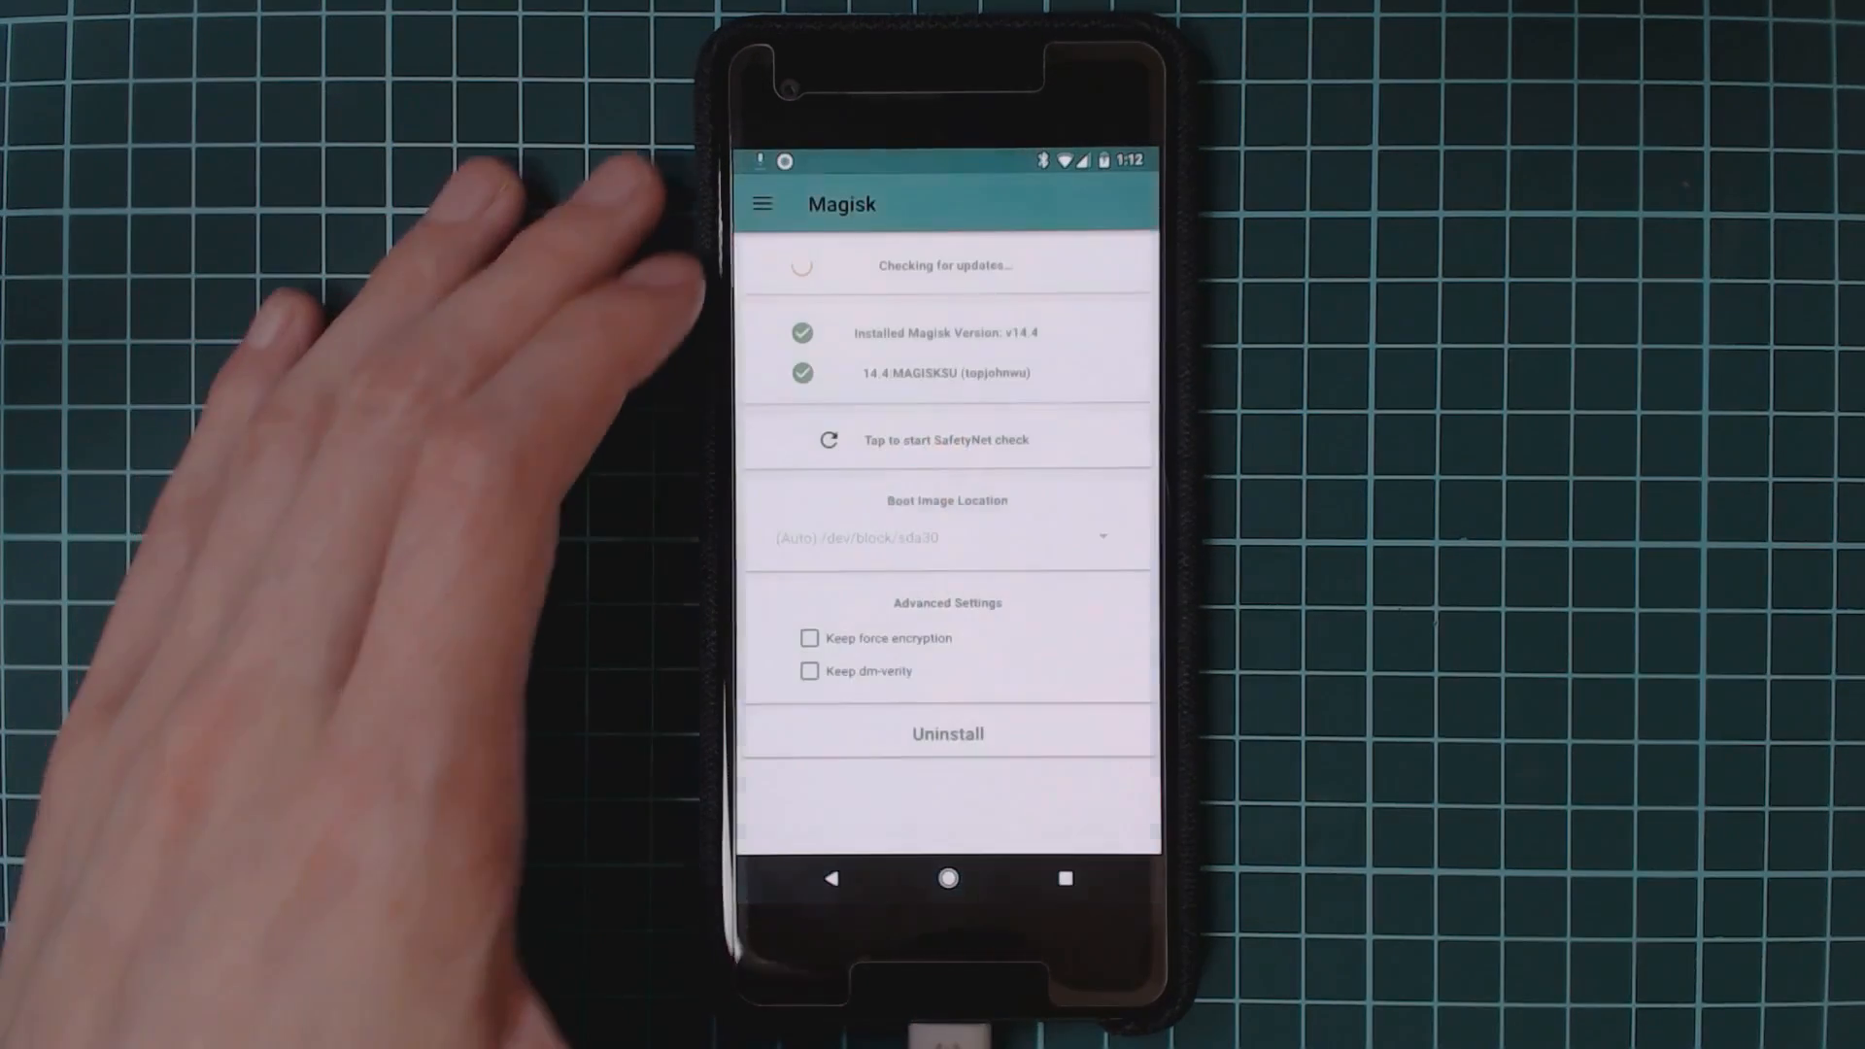
Step: Verify Magisk v14.4 in Magisk Manager, then launch SafetyNet Checker
click(946, 439)
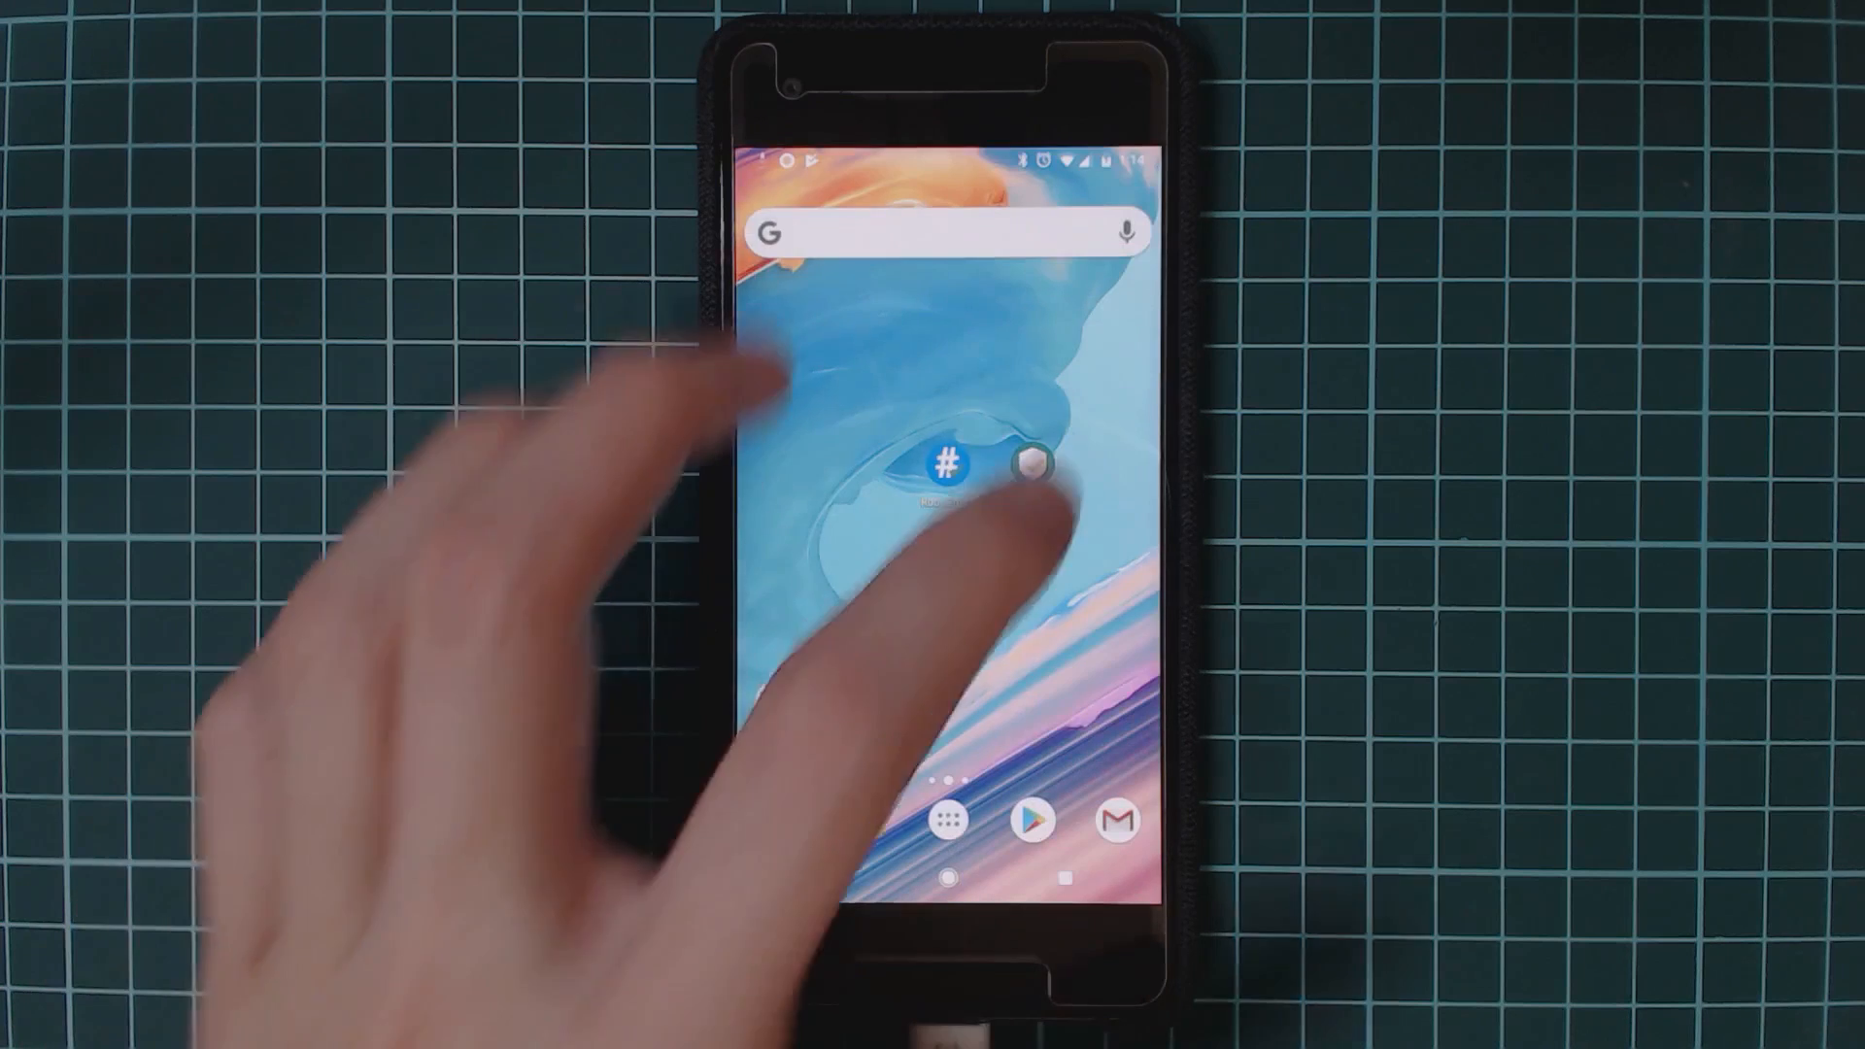
click(948, 475)
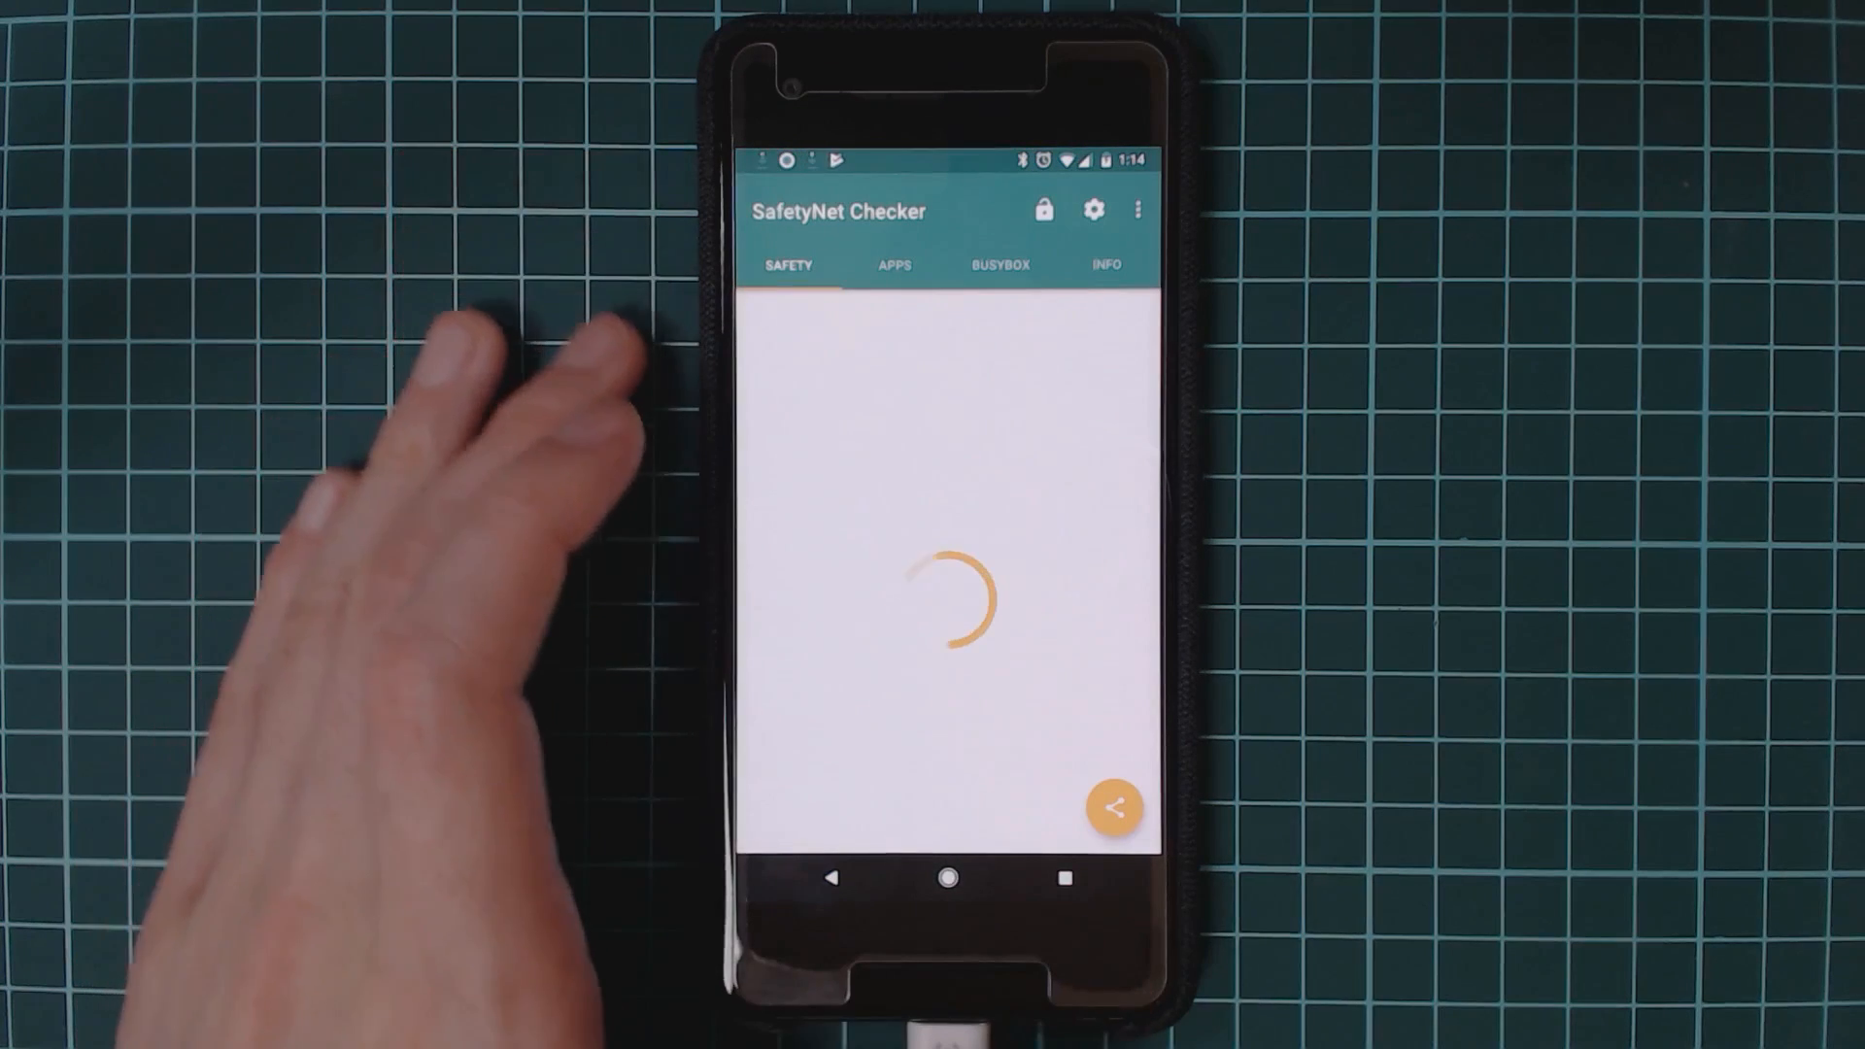